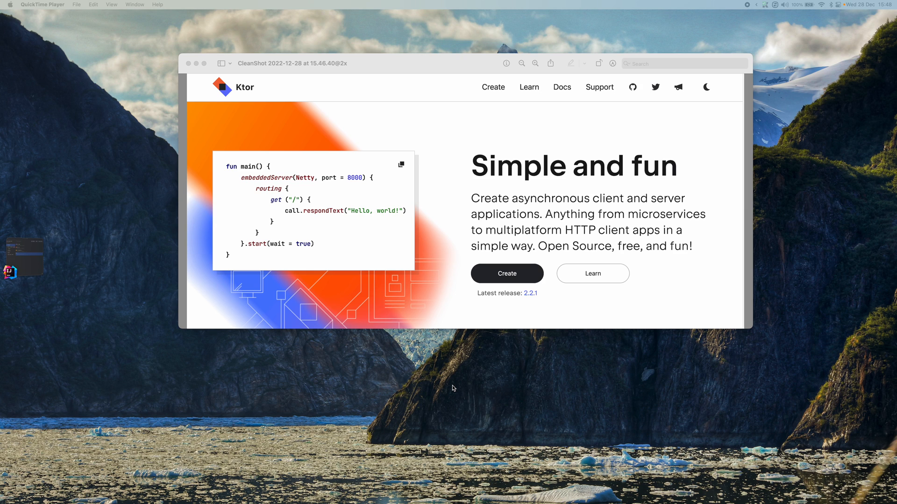
{"action": "mouse_move", "coordinate": [667, 194]}
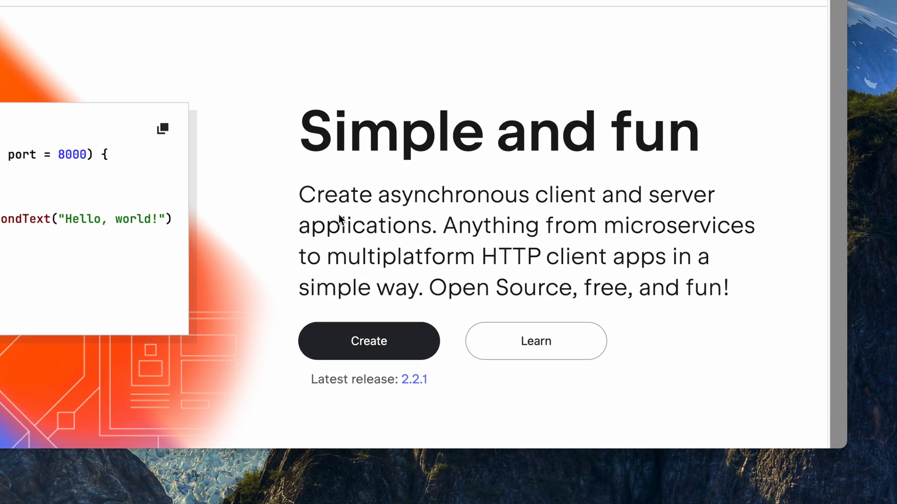
{"action": "mouse_move", "coordinate": [552, 201]}
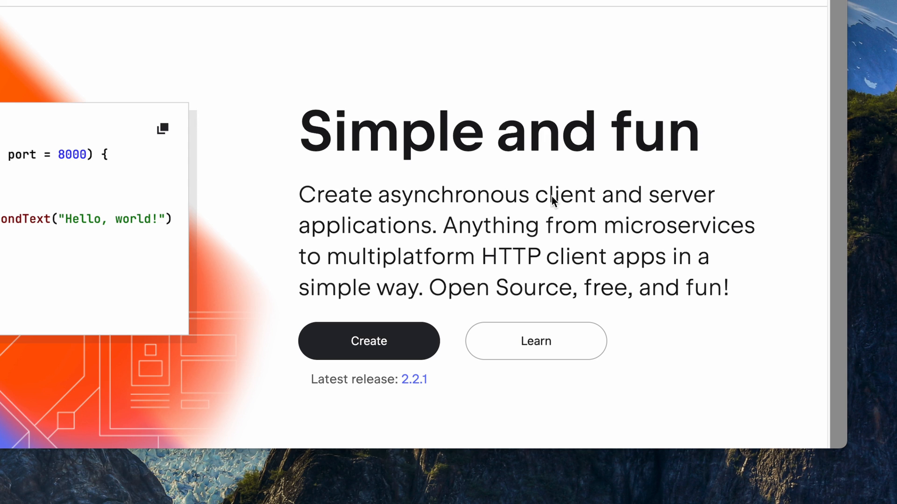
{"action": "mouse_move", "coordinate": [769, 183]}
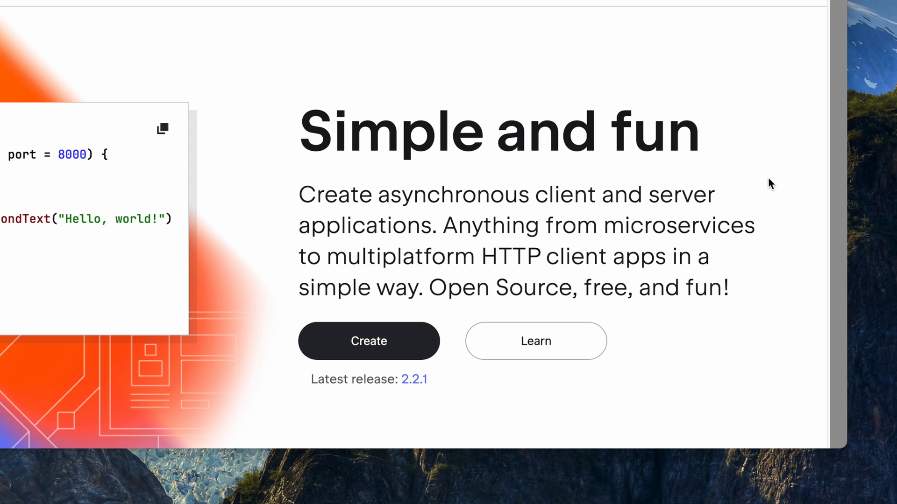
{"action": "mouse_move", "coordinate": [604, 314]}
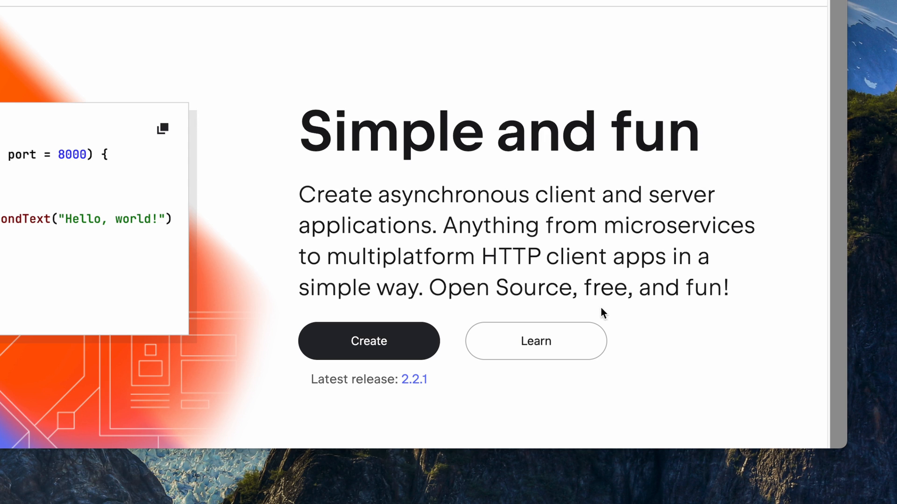
{"action": "mouse_move", "coordinate": [434, 259]}
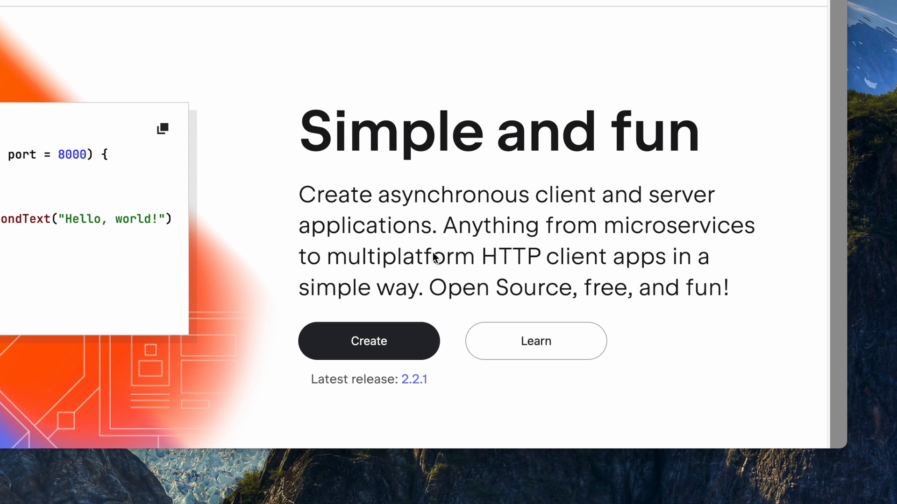
{"action": "mouse_move", "coordinate": [571, 273]}
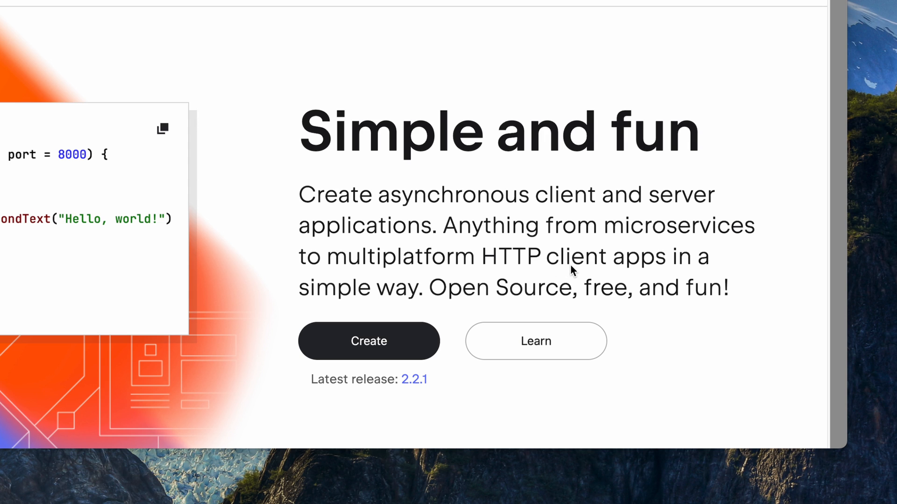
{"action": "mouse_move", "coordinate": [543, 299]}
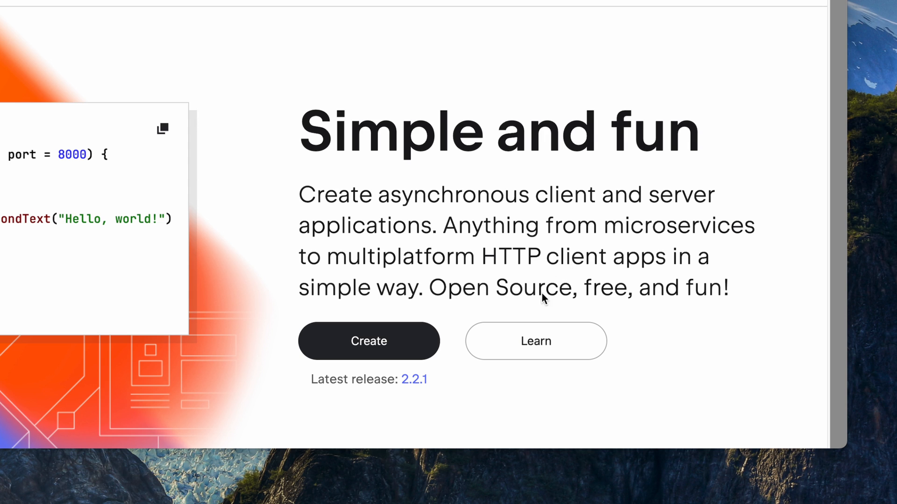
{"action": "mouse_move", "coordinate": [553, 304]}
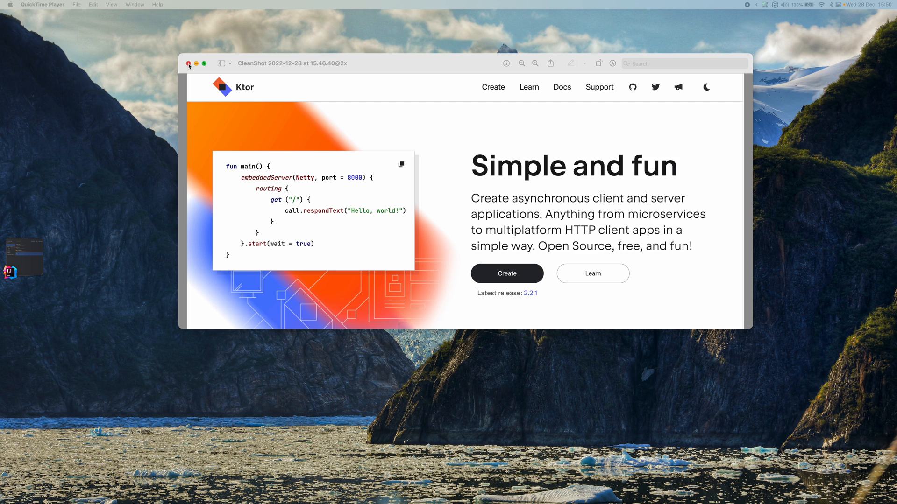
- Close the Ktor homepage screenshot to reveal the IntelliJ IDEA welcome screen
{"action": "left_click", "coordinate": [188, 64]}
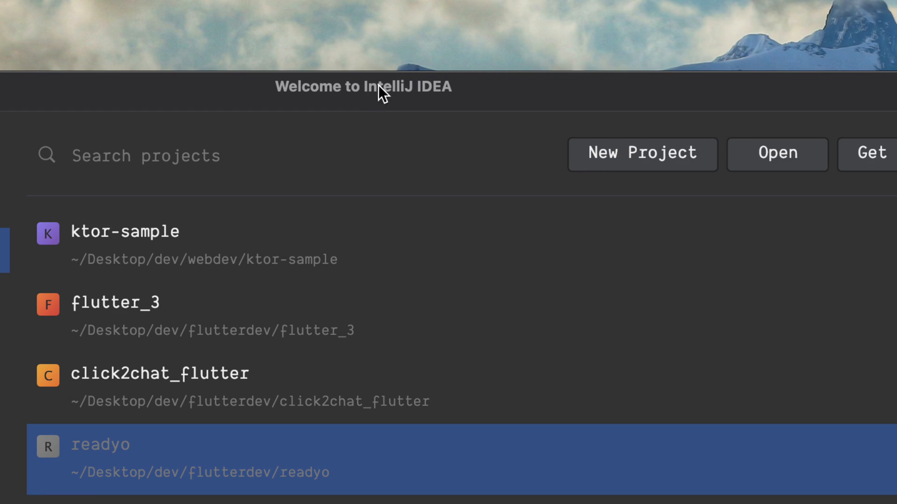
{"action": "mouse_move", "coordinate": [448, 101]}
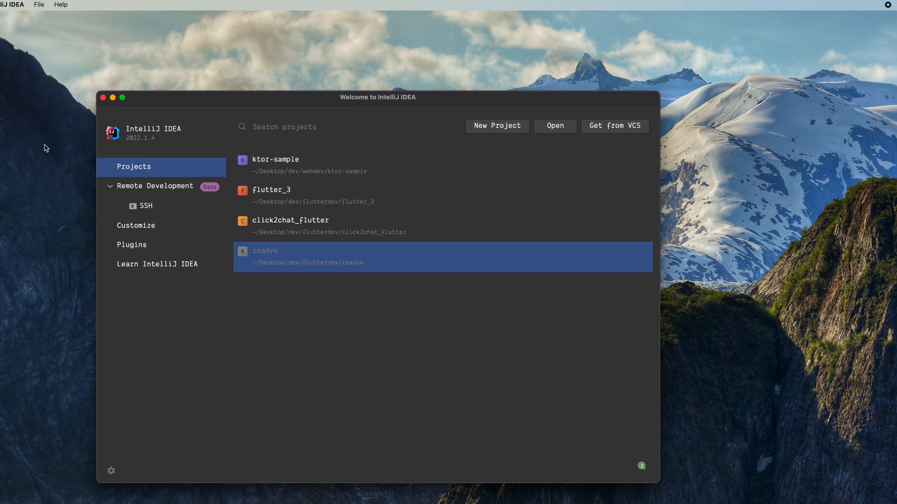
{"action": "mouse_move", "coordinate": [339, 148]}
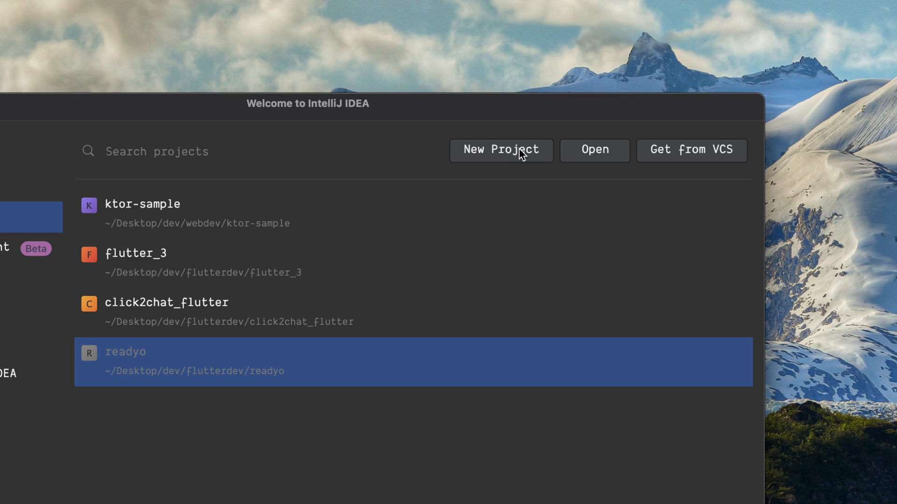
- Start a new project and choose the Ktor generator after previewing Compose Multiplatform and Flutter
{"action": "left_click", "coordinate": [501, 150]}
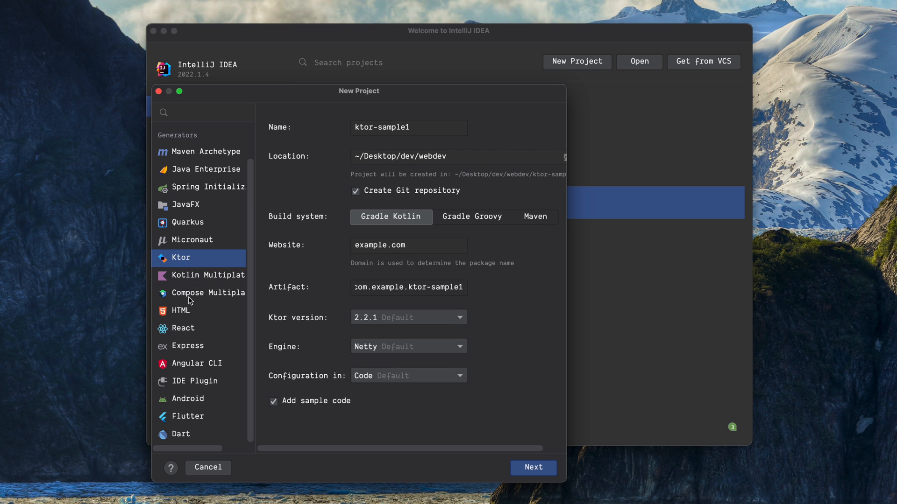
{"action": "left_click", "coordinate": [219, 292]}
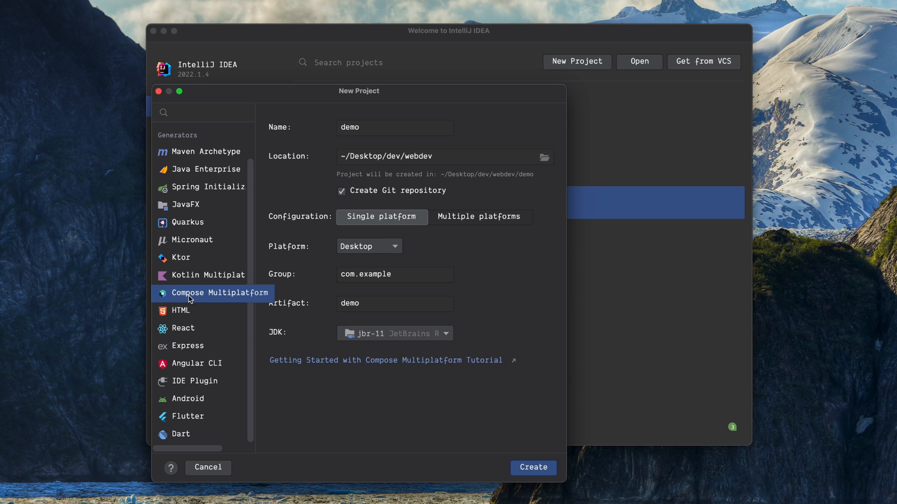
{"action": "left_click", "coordinate": [187, 417]}
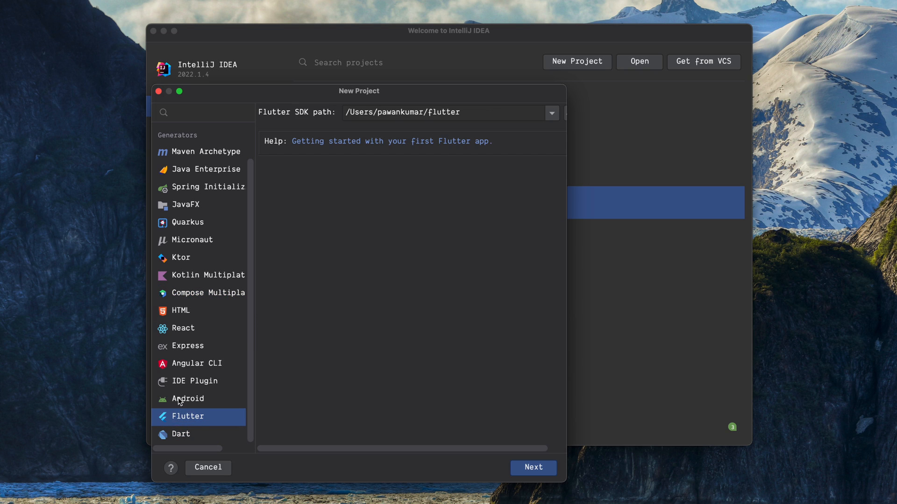
{"action": "left_click", "coordinate": [180, 296]}
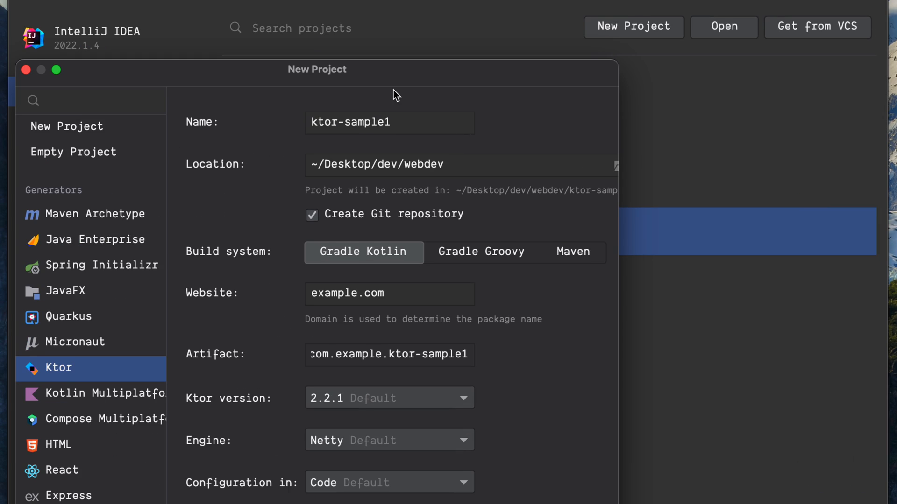
- Name the project ktor-tutorial with website codepur.dev, giving artifact dev.codepur.ktor-tutorial
{"action": "double_click", "coordinate": [367, 122]}
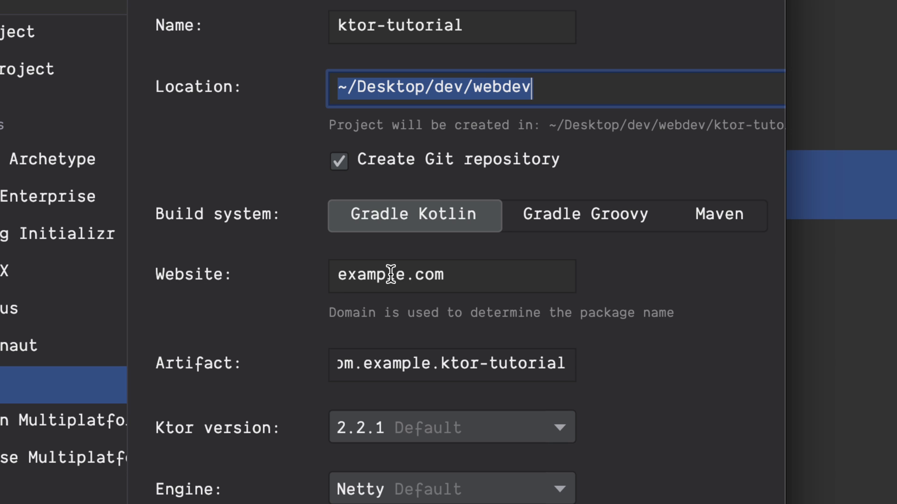
{"action": "mouse_move", "coordinate": [464, 269]}
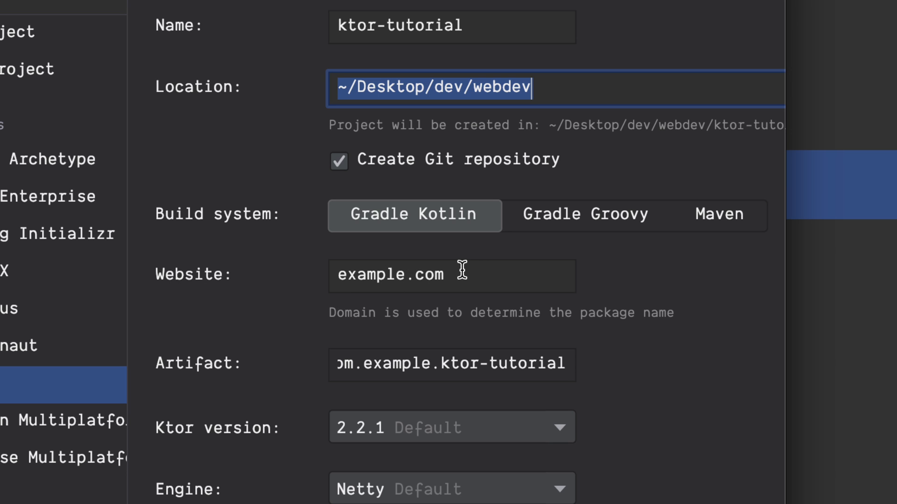
{"action": "left_click", "coordinate": [452, 275]}
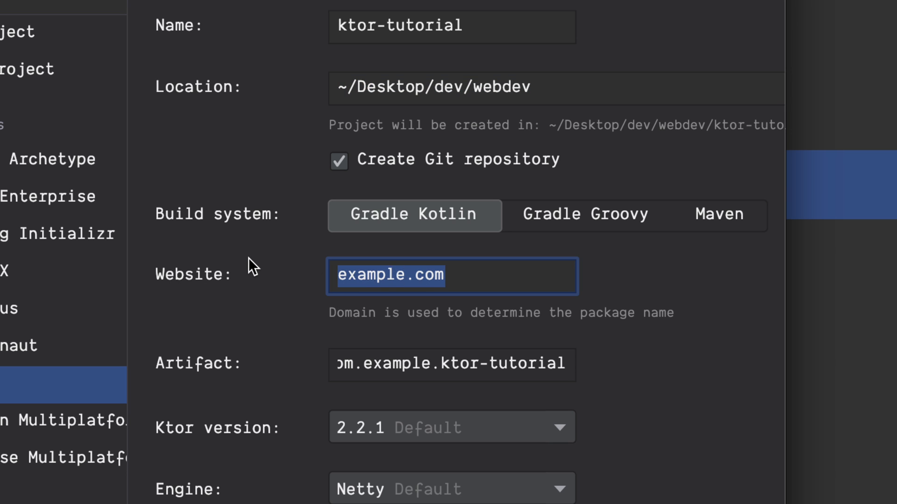
{"action": "type", "text": "codepur.dev"}
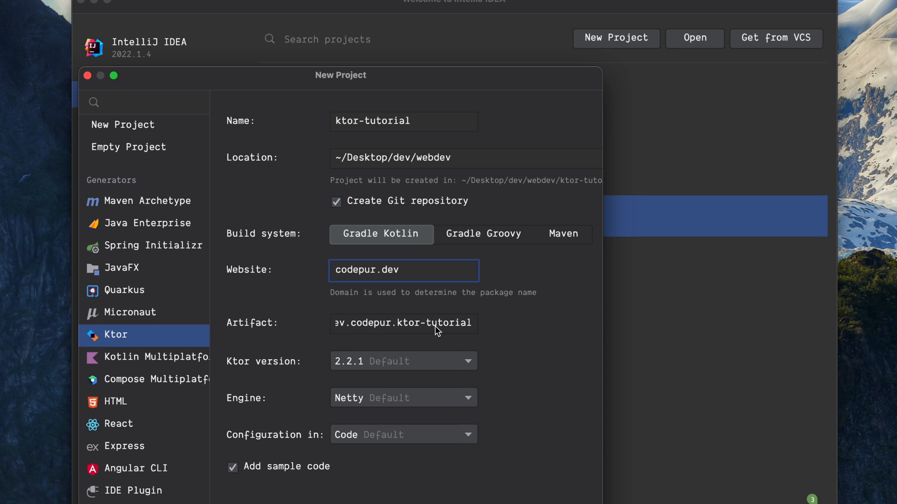
{"action": "mouse_move", "coordinate": [289, 318]}
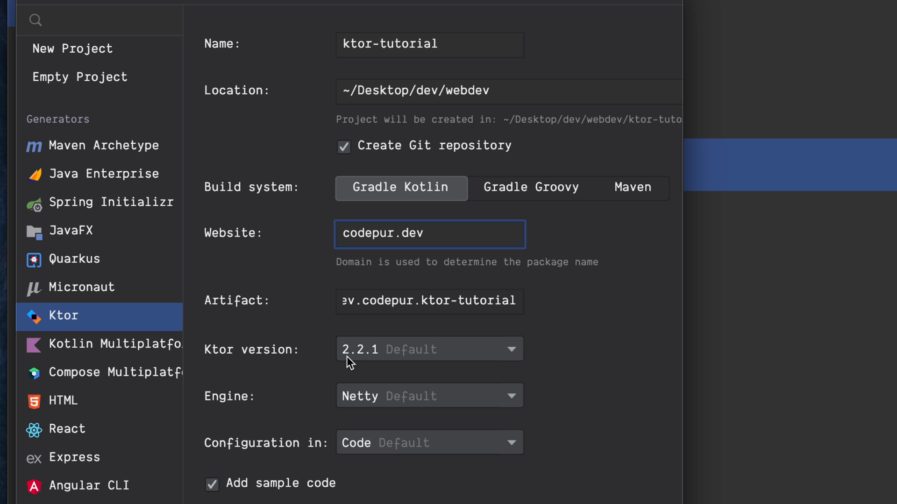
{"action": "left_click", "coordinate": [429, 348]}
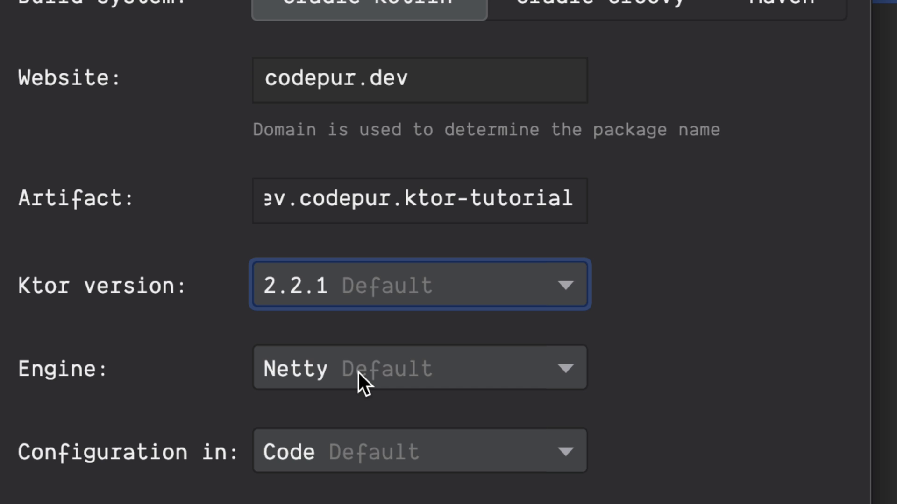
{"action": "left_click", "coordinate": [418, 368]}
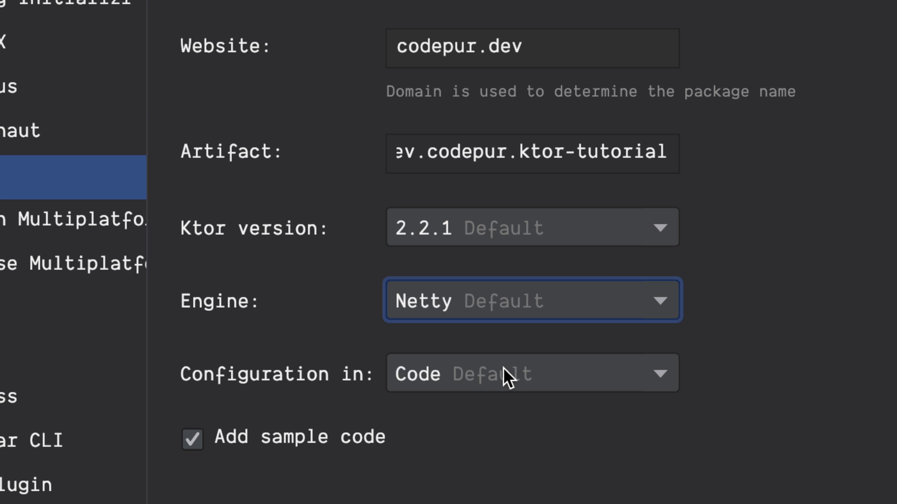
{"action": "left_click", "coordinate": [531, 373]}
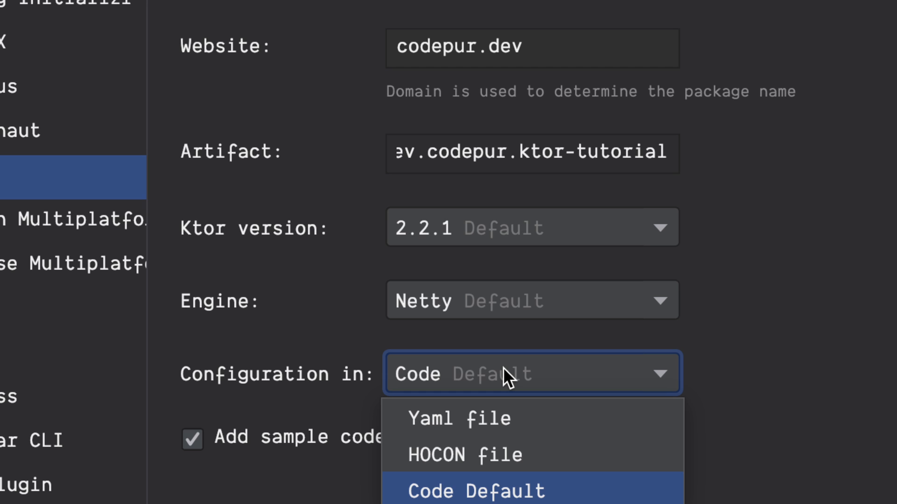
{"action": "mouse_move", "coordinate": [477, 455]}
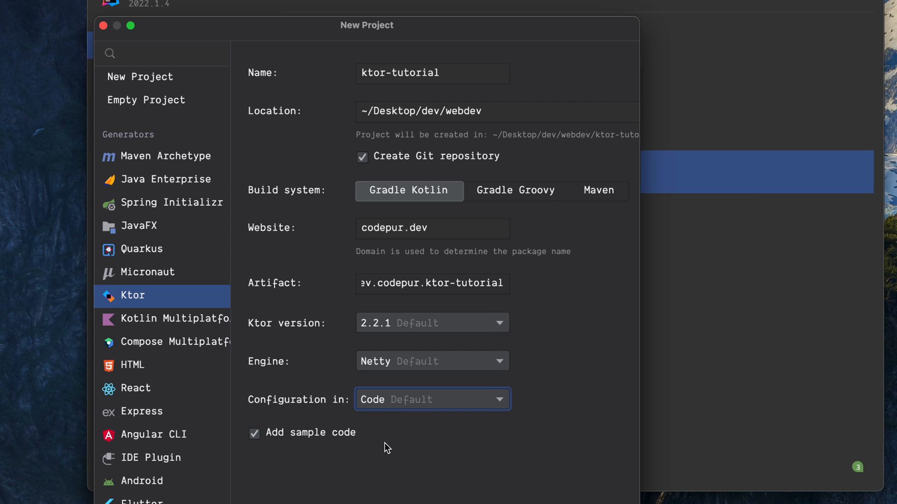
{"action": "left_click", "coordinate": [432, 399]}
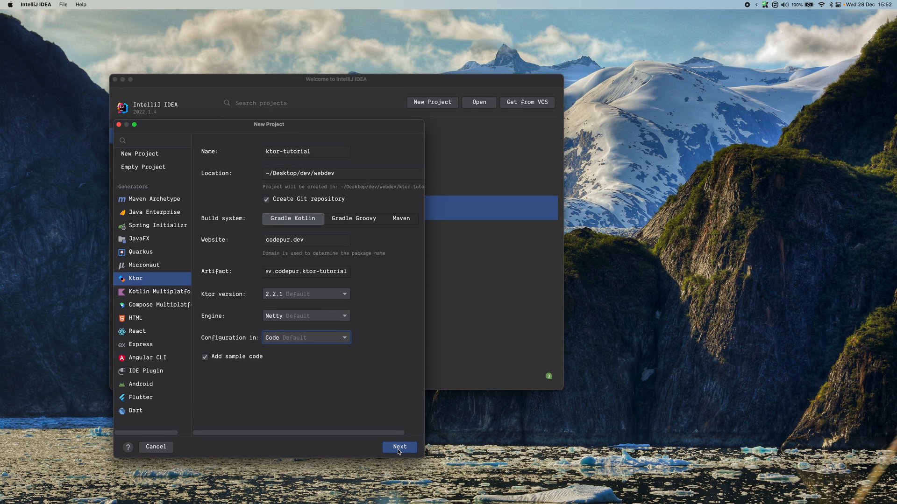
- Browse the Ktor plugin catalogue and view the Content Negotiation plugin's description without adding it
{"action": "left_click", "coordinate": [399, 447]}
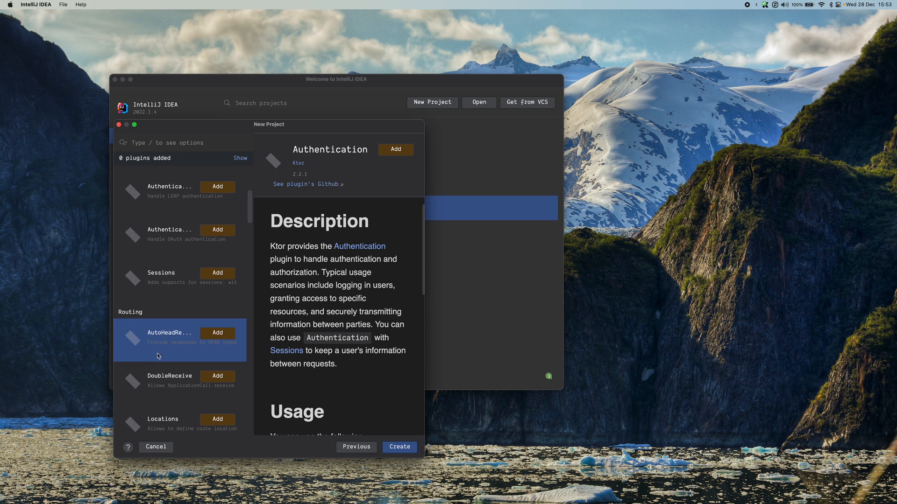
{"action": "scroll", "scroll_direction": "down", "scroll_amount": 3}
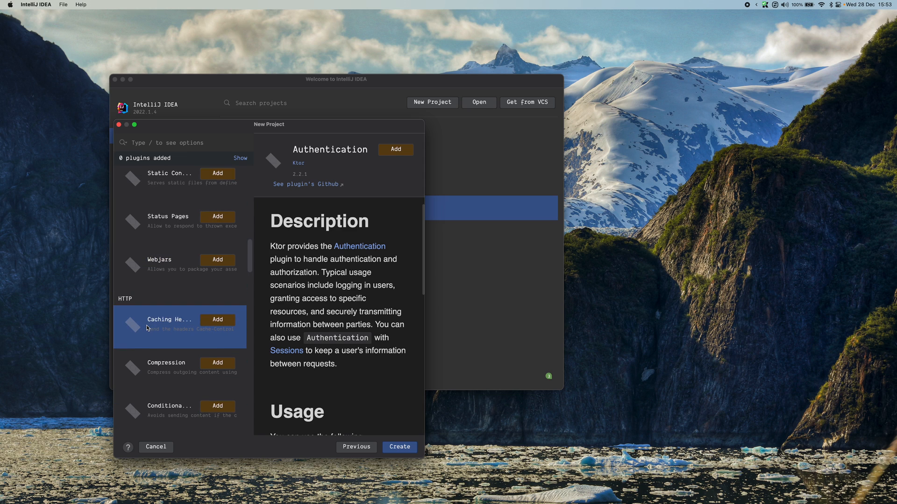
{"action": "scroll", "scroll_direction": "down", "scroll_amount": 3}
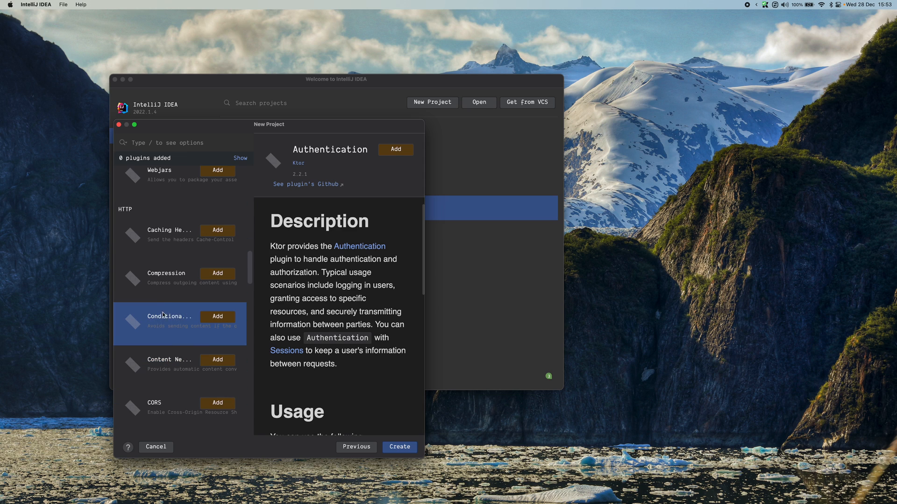
{"action": "mouse_move", "coordinate": [144, 328]}
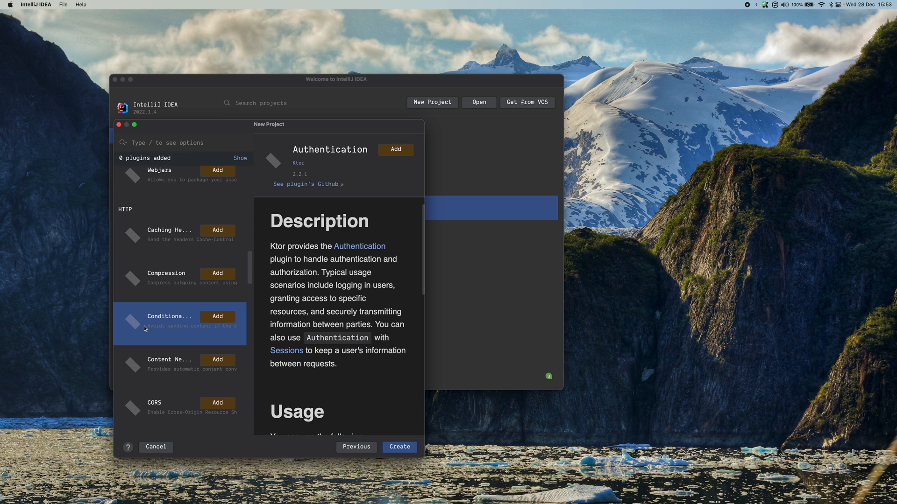
{"action": "left_click", "coordinate": [166, 360]}
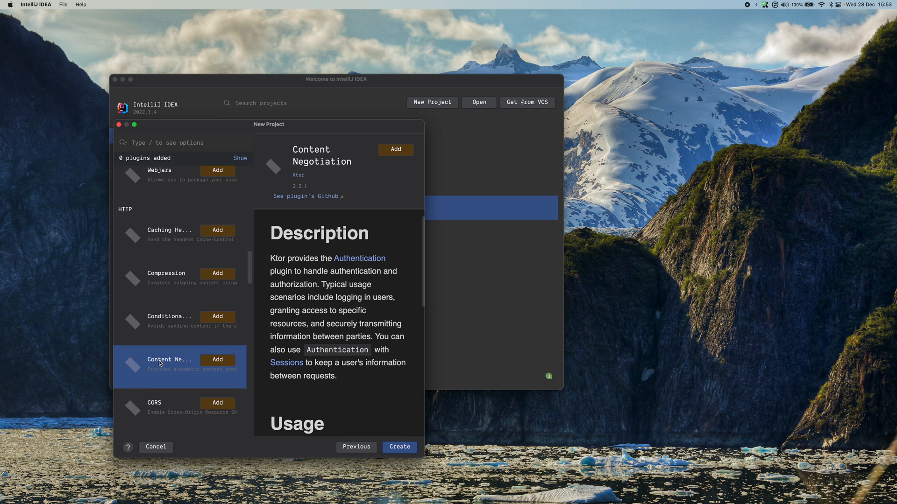
{"action": "scroll", "scroll_direction": "down", "scroll_amount": 3}
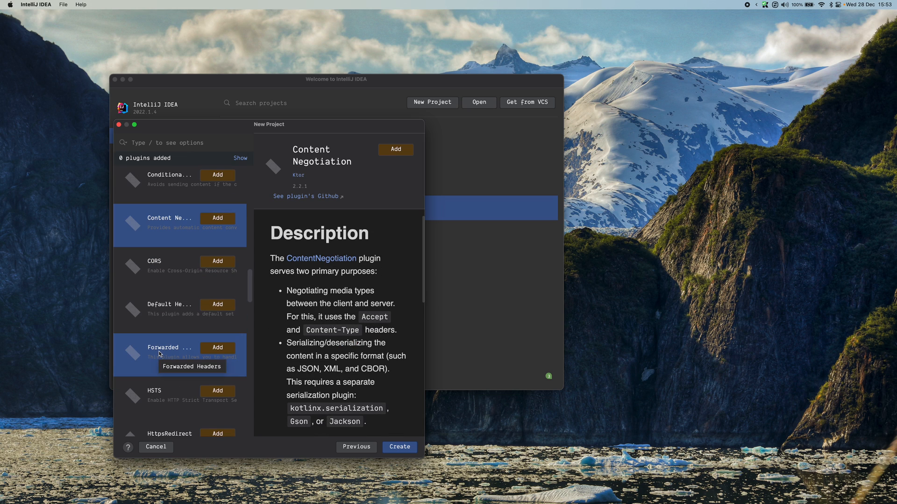
{"action": "scroll", "scroll_direction": "down", "scroll_amount": 3}
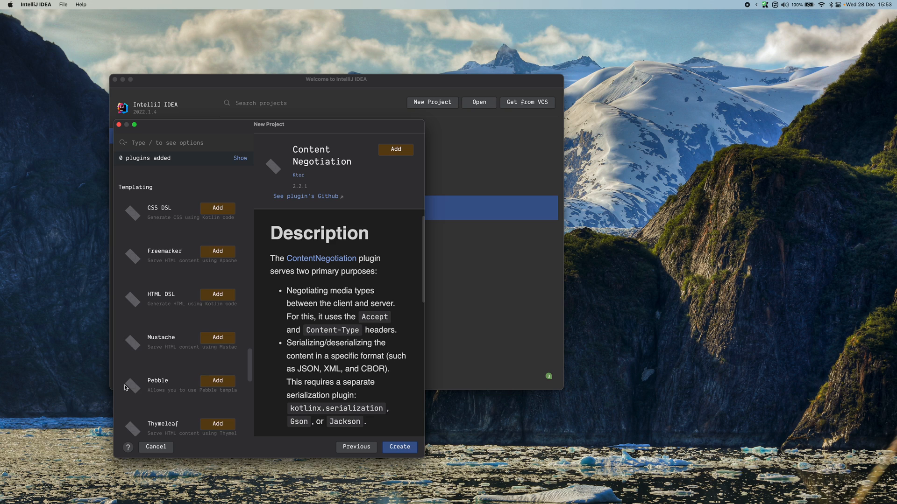
{"action": "scroll", "scroll_direction": "down", "scroll_amount": 3}
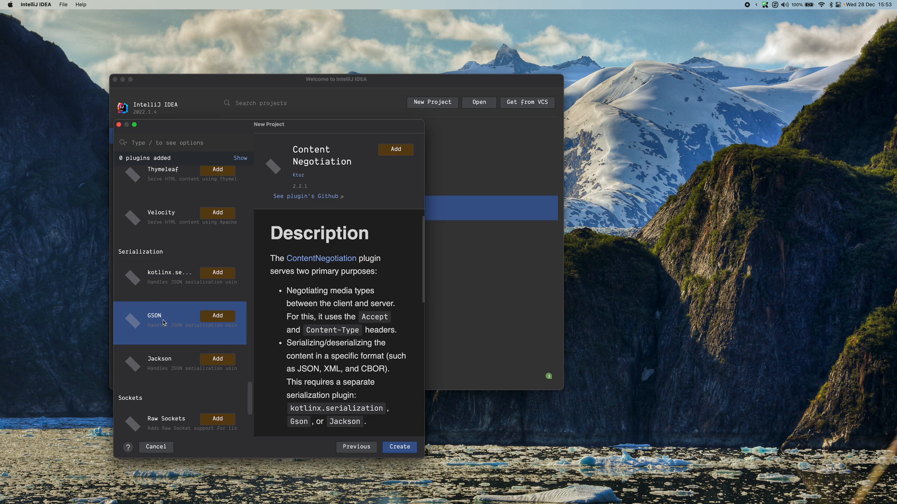
{"action": "scroll", "scroll_direction": "down", "scroll_amount": 3}
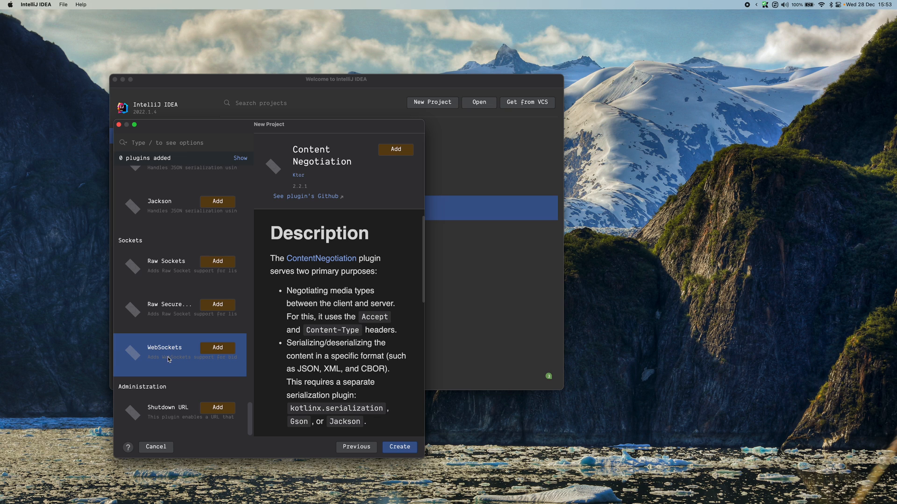
{"action": "scroll", "scroll_direction": "down", "scroll_amount": 3}
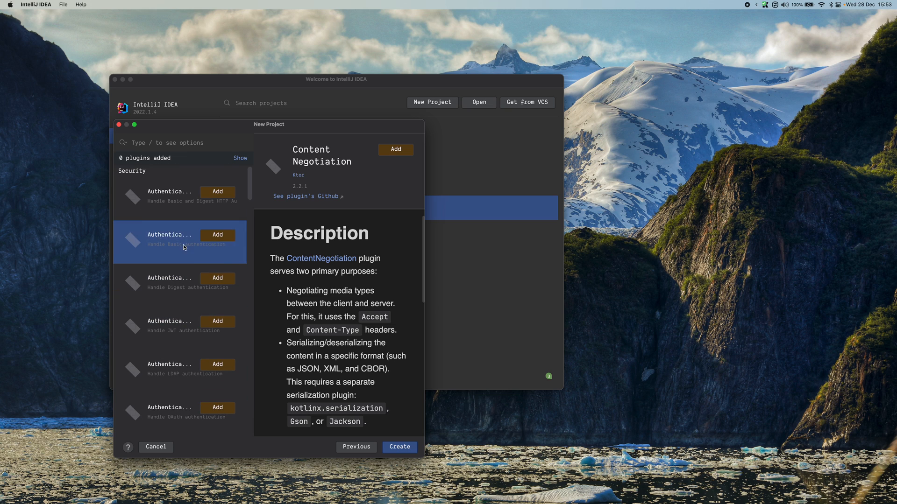
- Search for Routing, add the Routing plugin and generate the ktor-tutorial project
{"action": "type", "text": "Routing"}
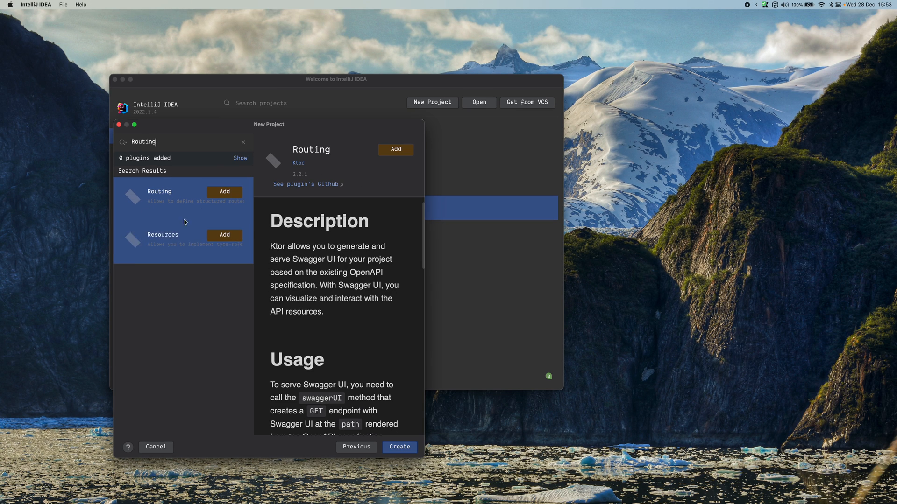
{"action": "left_click", "coordinate": [224, 192]}
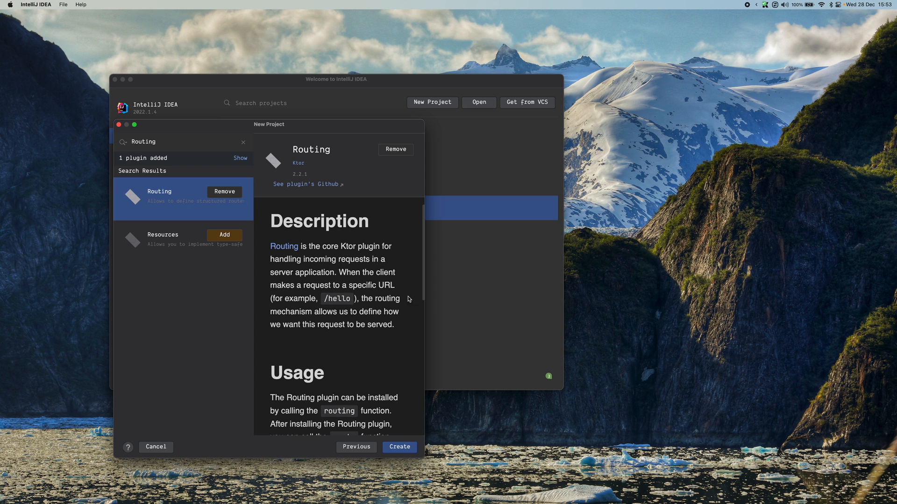
{"action": "left_click", "coordinate": [399, 447]}
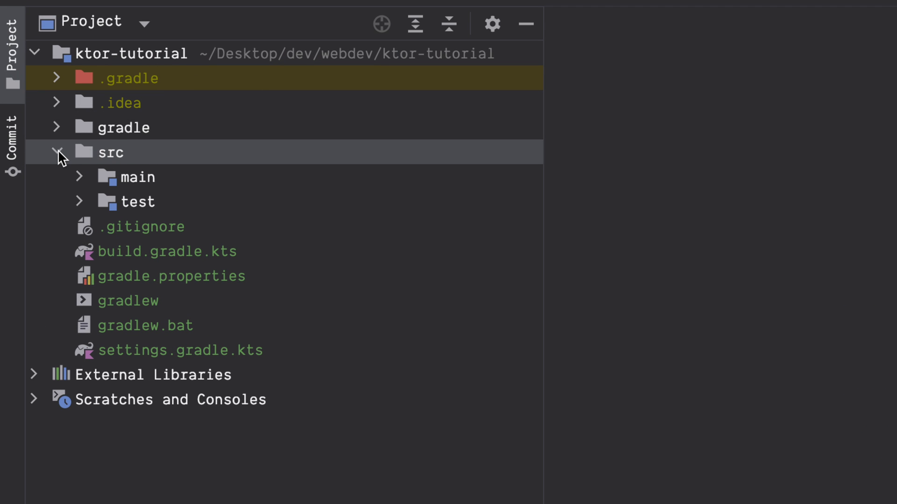
{"action": "left_click", "coordinate": [56, 127]}
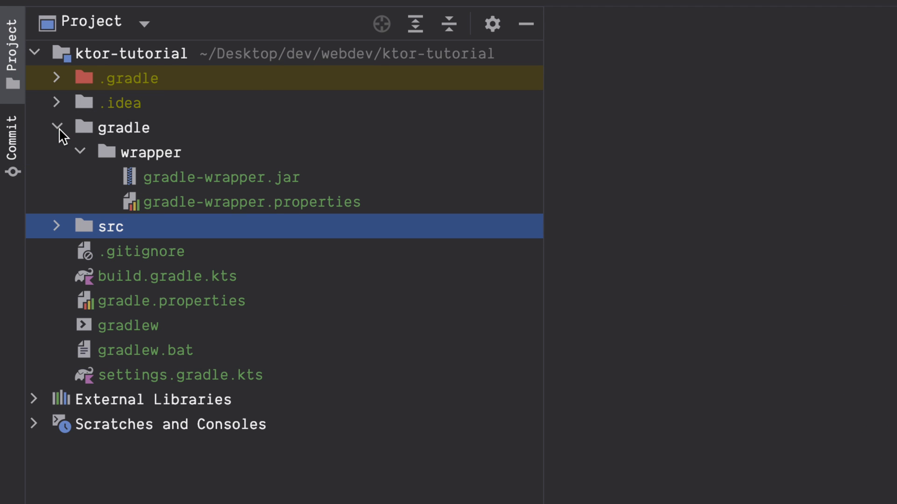
{"action": "left_click", "coordinate": [57, 127]}
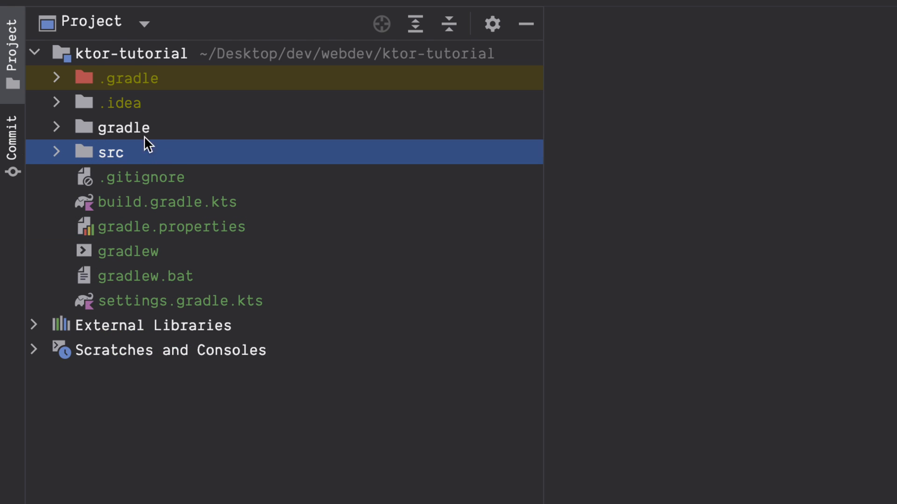
{"action": "mouse_move", "coordinate": [68, 312]}
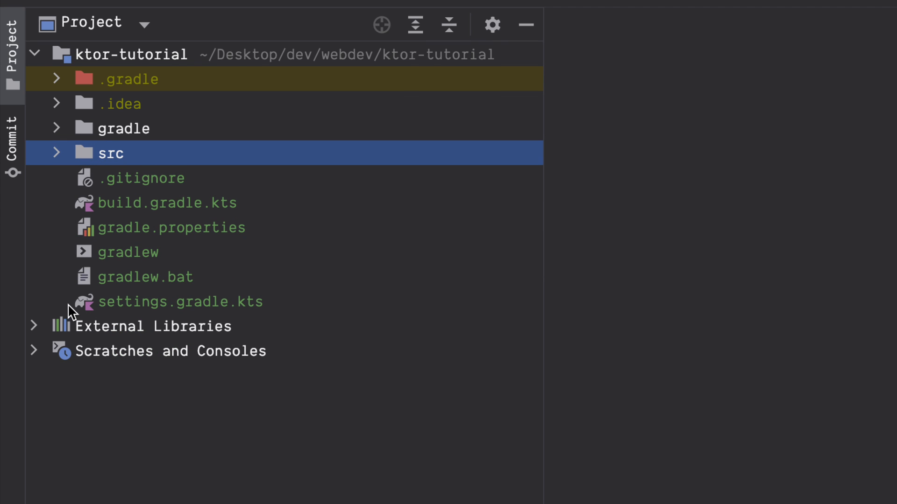
{"action": "left_click", "coordinate": [57, 128]}
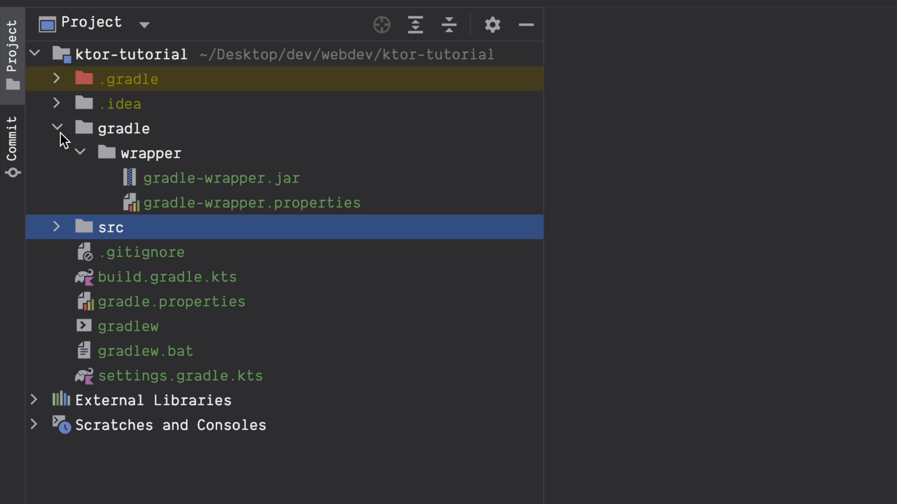
{"action": "left_click", "coordinate": [55, 128]}
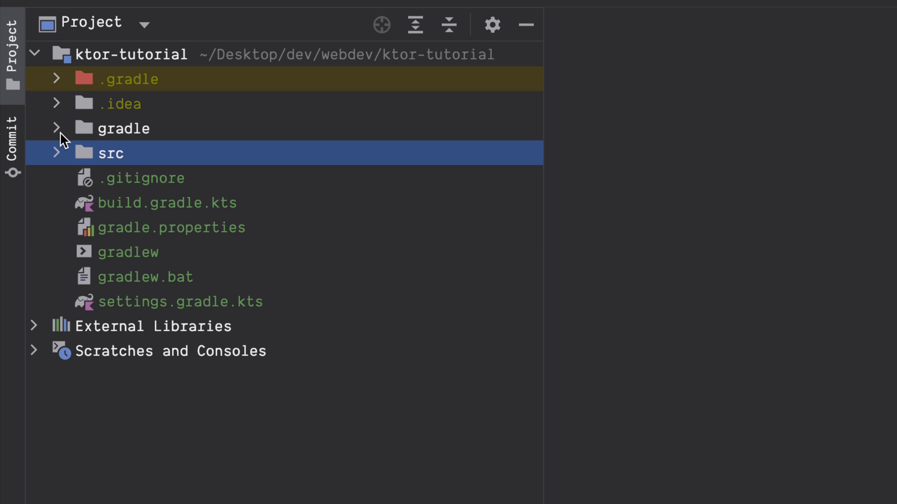
{"action": "mouse_move", "coordinate": [93, 151]}
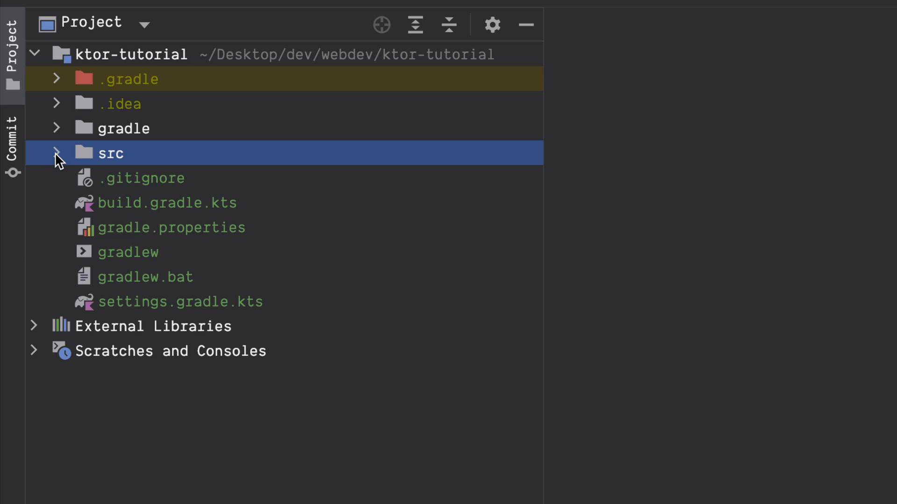
{"action": "left_click", "coordinate": [35, 326]}
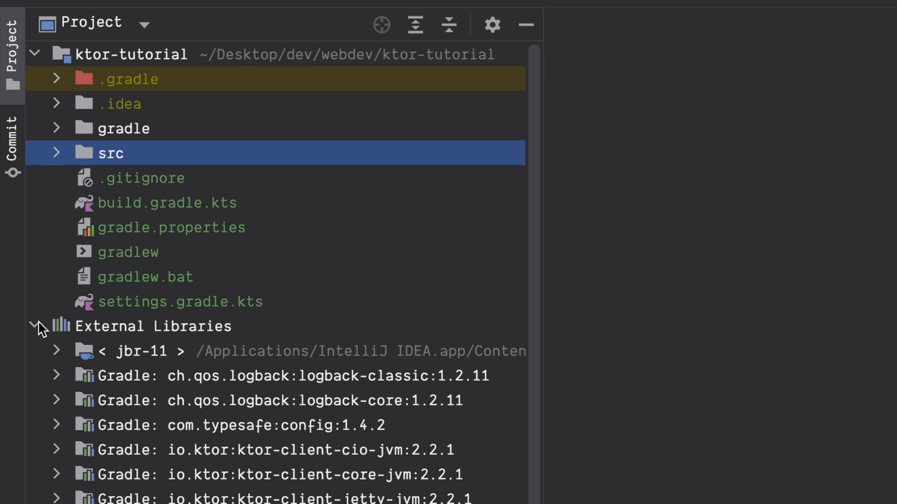
{"action": "scroll", "scroll_direction": "down", "scroll_amount": 3}
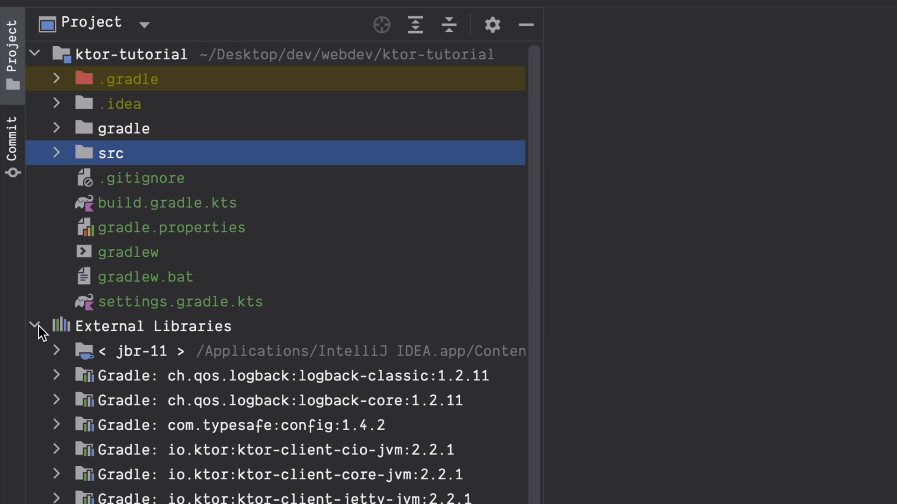
{"action": "left_click", "coordinate": [34, 326]}
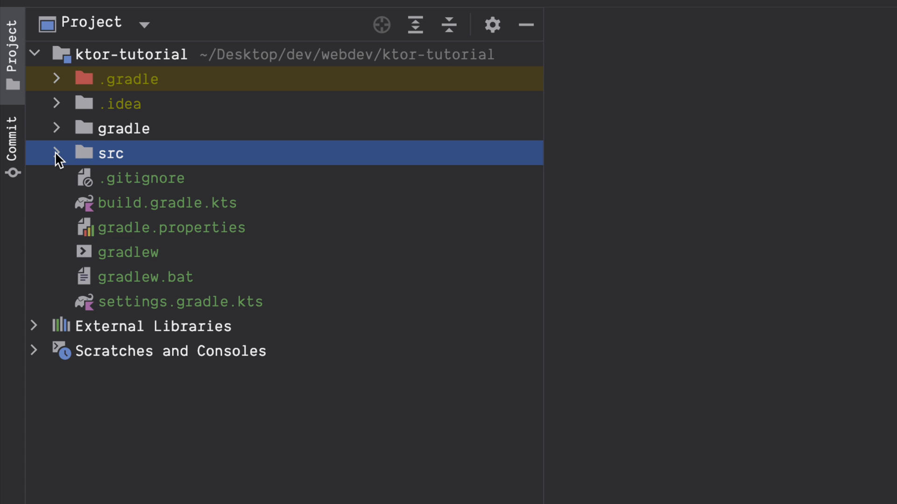
{"action": "left_click", "coordinate": [56, 152]}
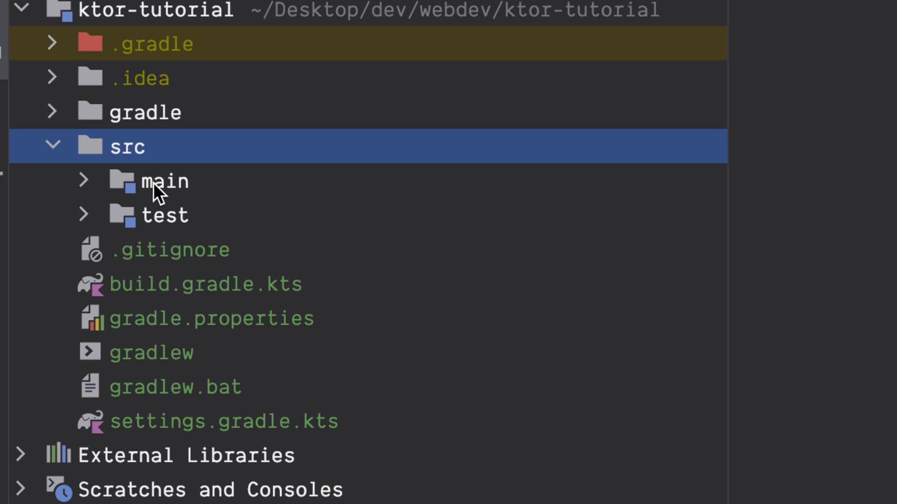
{"action": "mouse_move", "coordinate": [92, 226]}
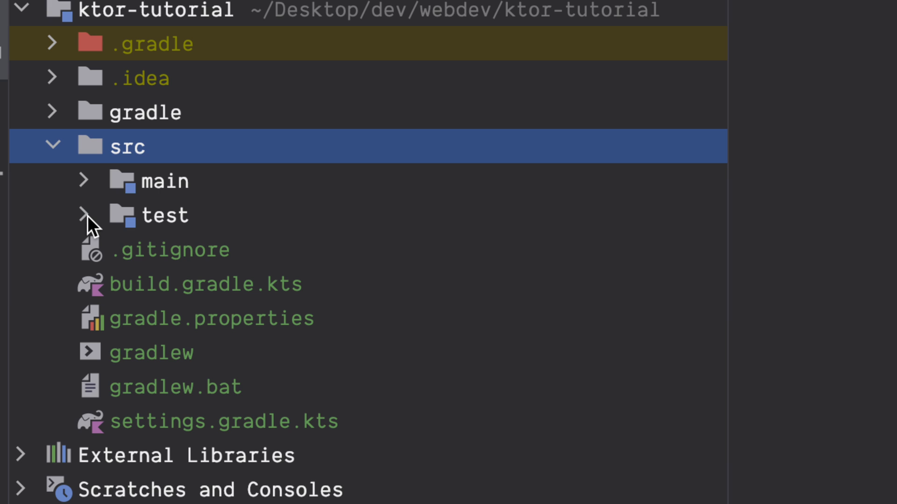
{"action": "mouse_move", "coordinate": [95, 205]}
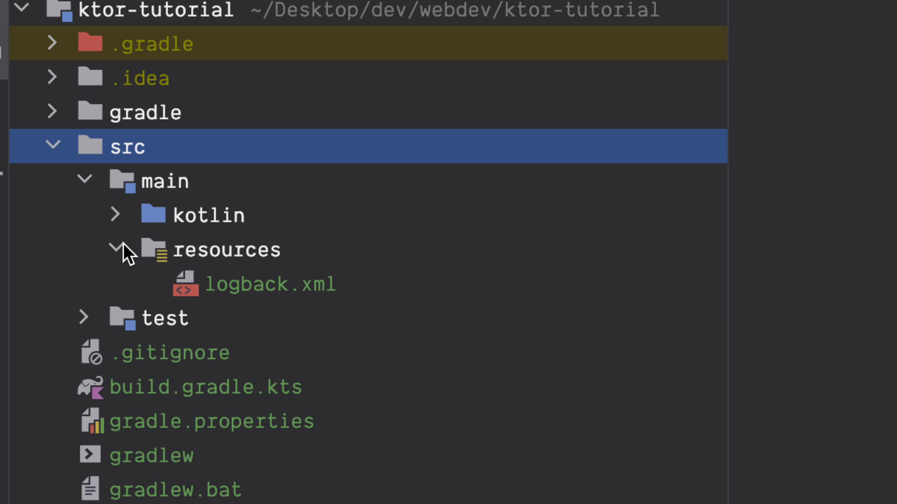
- Collapse the resources folder, leaving dev.codepur with plugins and Application.kt visible
{"action": "left_click", "coordinate": [118, 250]}
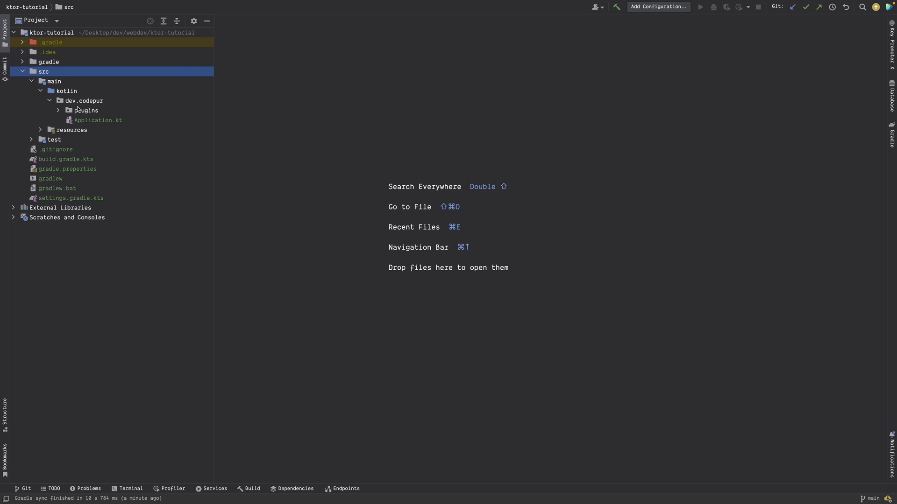
{"action": "double_click", "coordinate": [99, 121]}
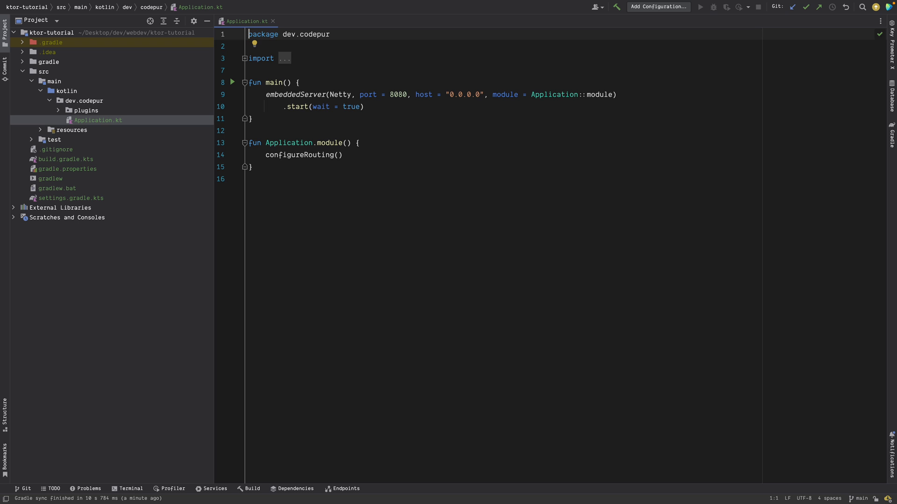
{"action": "mouse_move", "coordinate": [226, 266]}
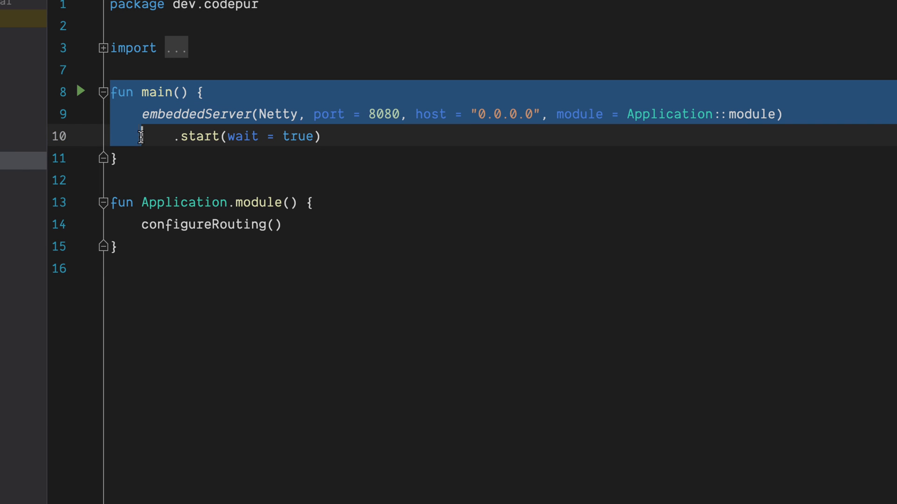
{"action": "left_click", "coordinate": [102, 47]}
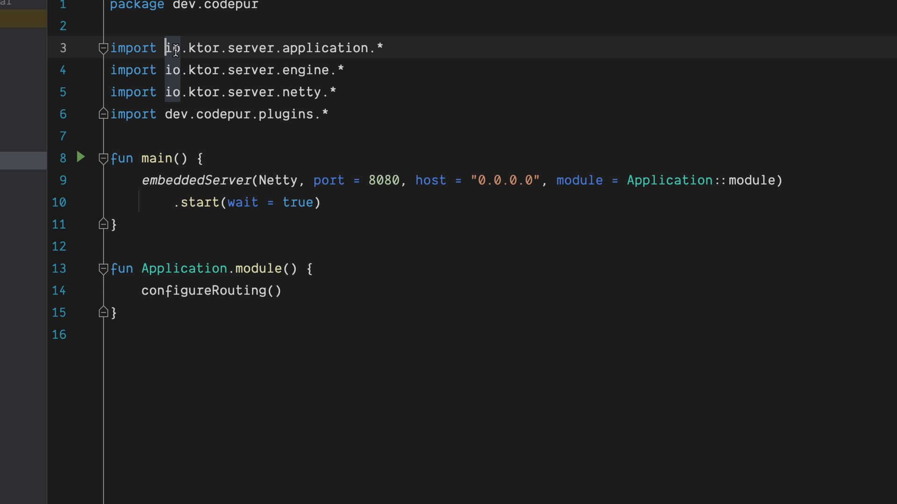
{"action": "double_click", "coordinate": [134, 48]}
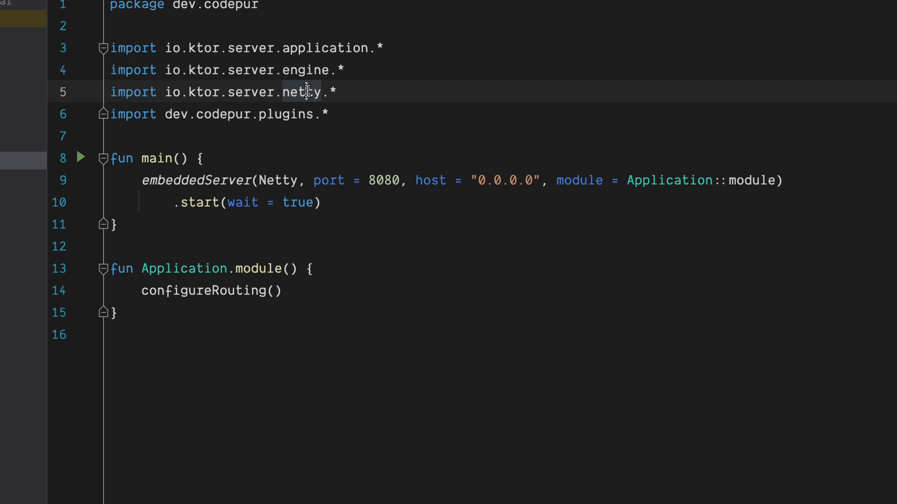
{"action": "double_click", "coordinate": [286, 114]}
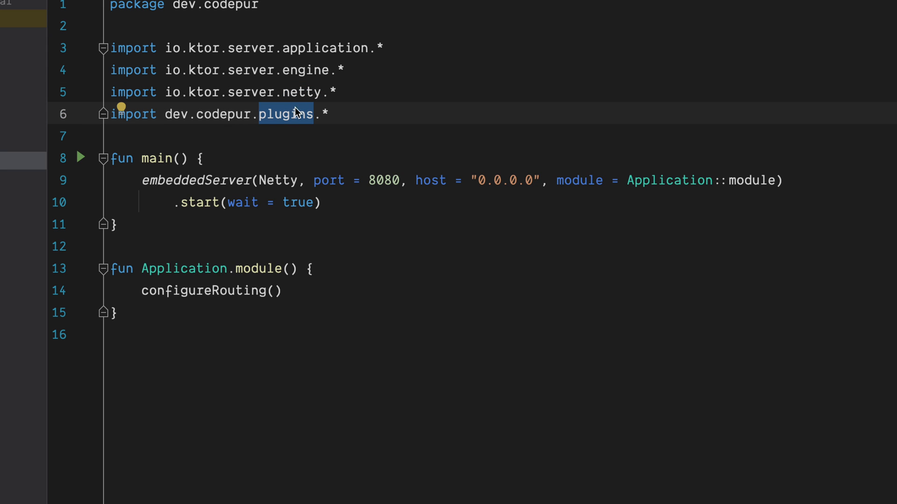
{"action": "mouse_move", "coordinate": [194, 198]}
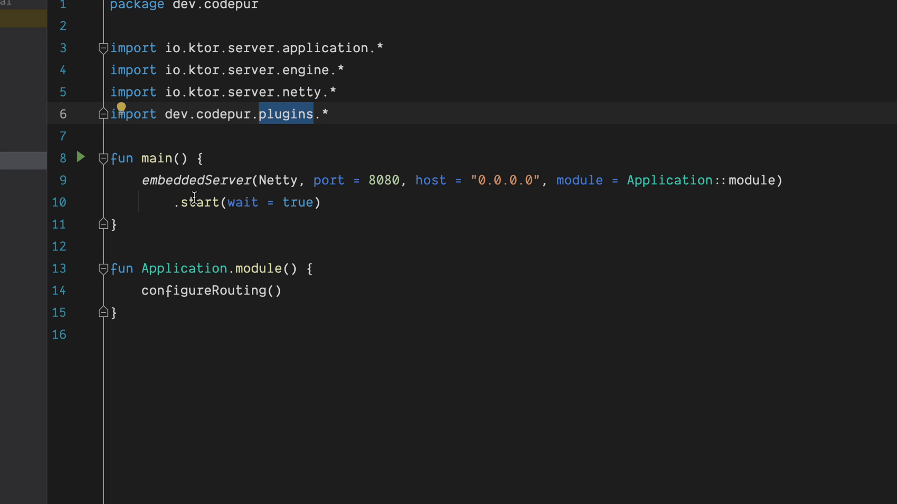
{"action": "double_click", "coordinate": [195, 180]}
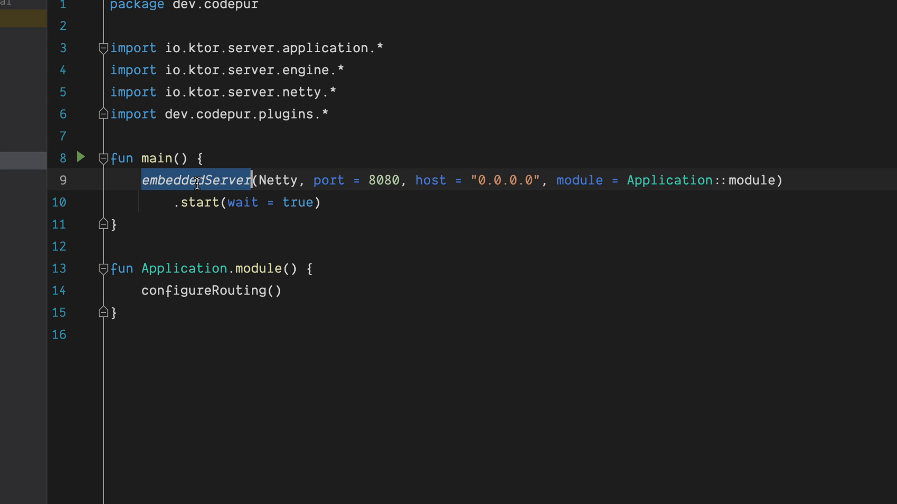
{"action": "double_click", "coordinate": [203, 290]}
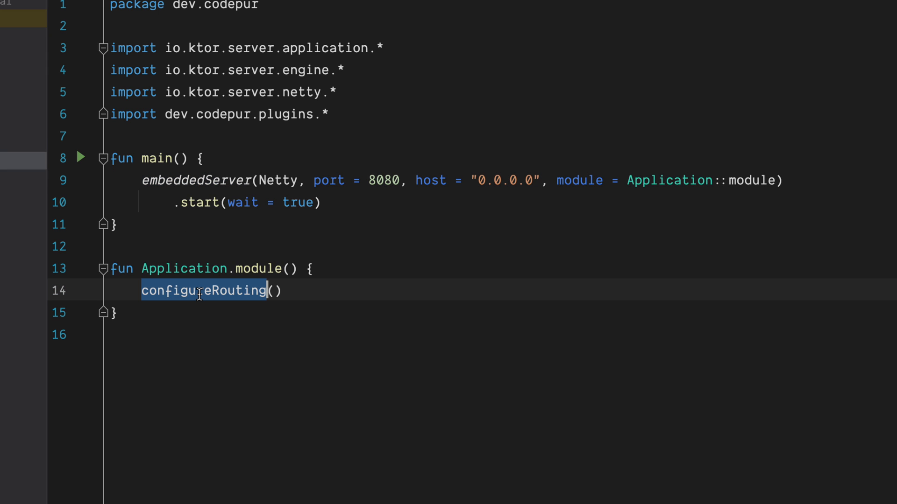
{"action": "double_click", "coordinate": [196, 180]}
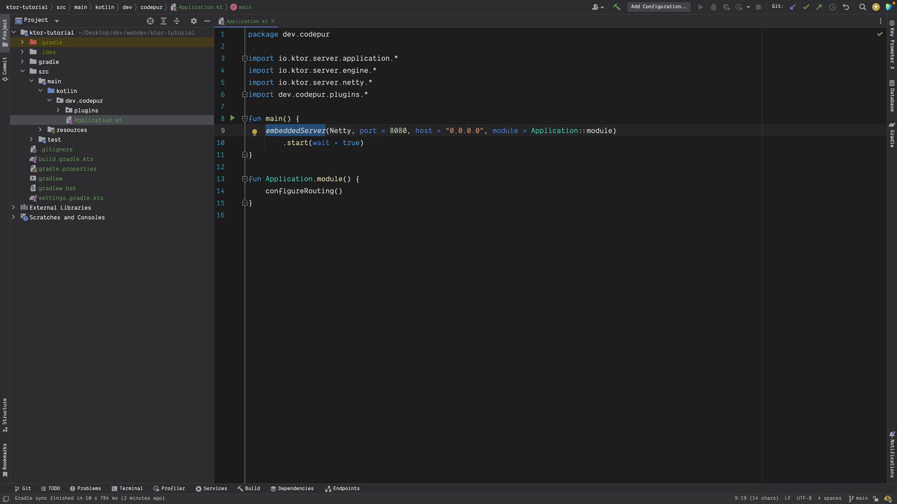
{"action": "mouse_move", "coordinate": [381, 127]}
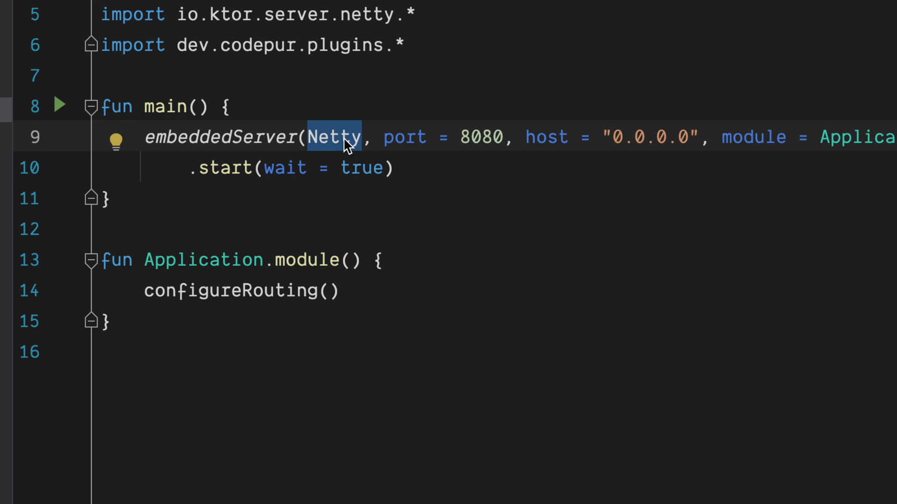
{"action": "mouse_move", "coordinate": [335, 138]}
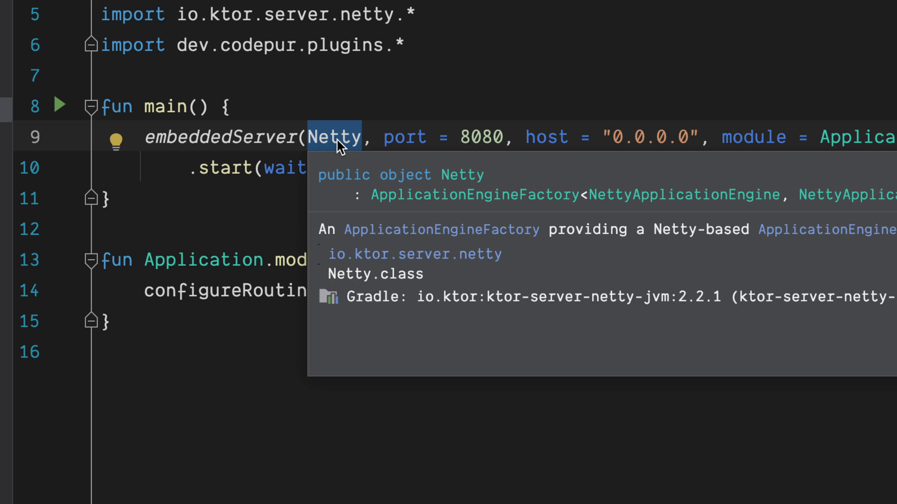
{"action": "mouse_move", "coordinate": [590, 126]}
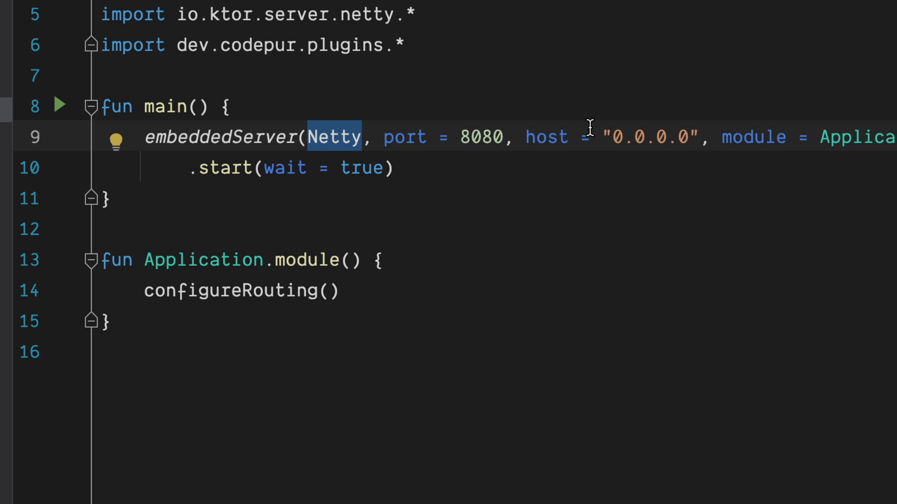
{"action": "double_click", "coordinate": [480, 137]}
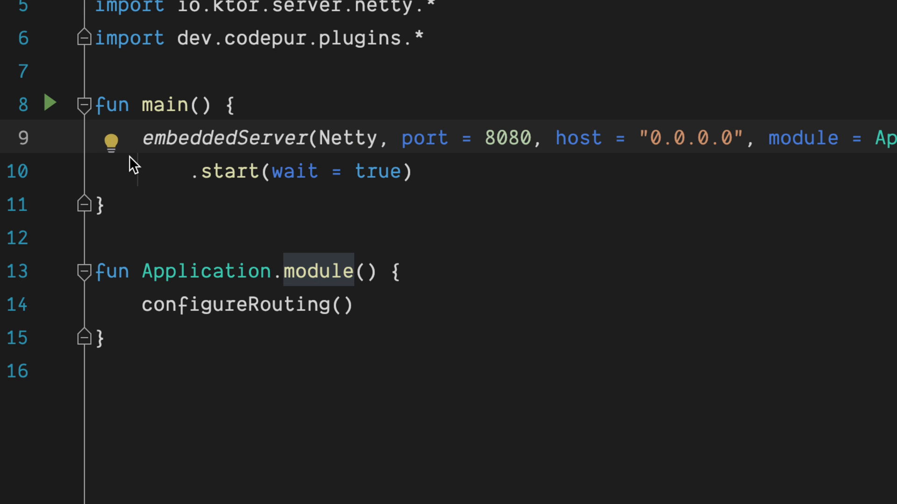
{"action": "double_click", "coordinate": [224, 139]}
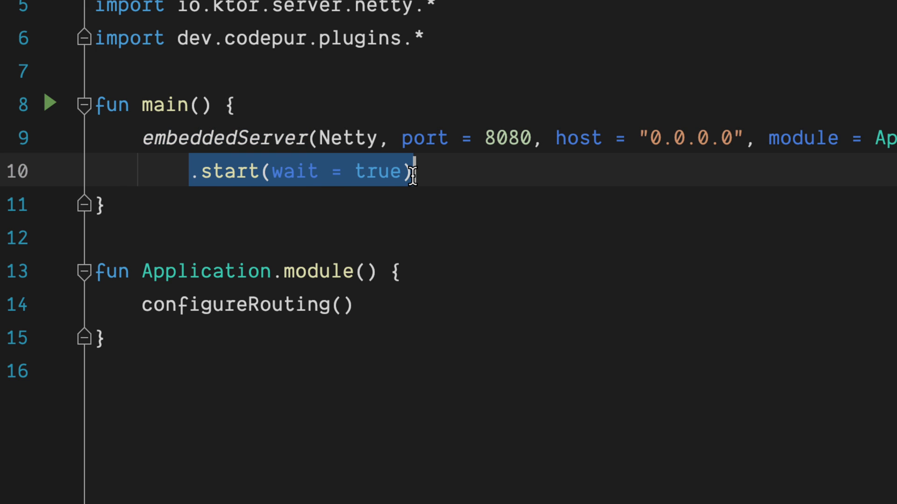
{"action": "double_click", "coordinate": [377, 172]}
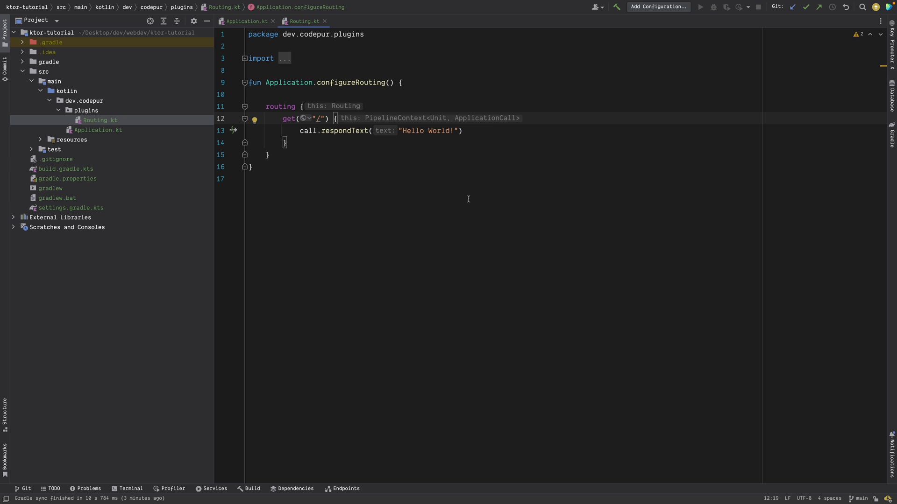
{"action": "mouse_move", "coordinate": [296, 139]}
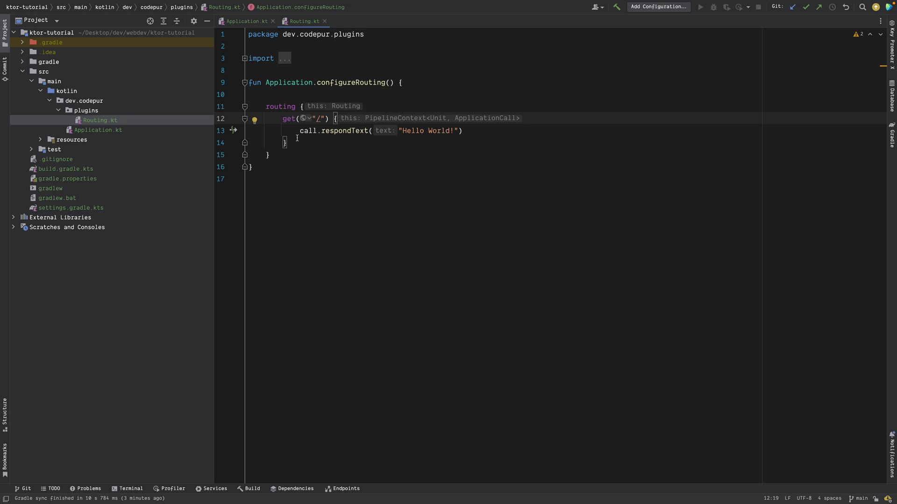
- Point out the respondText "Hello World!" call inside the GET route of Routing.kt
{"action": "left_click", "coordinate": [289, 118]}
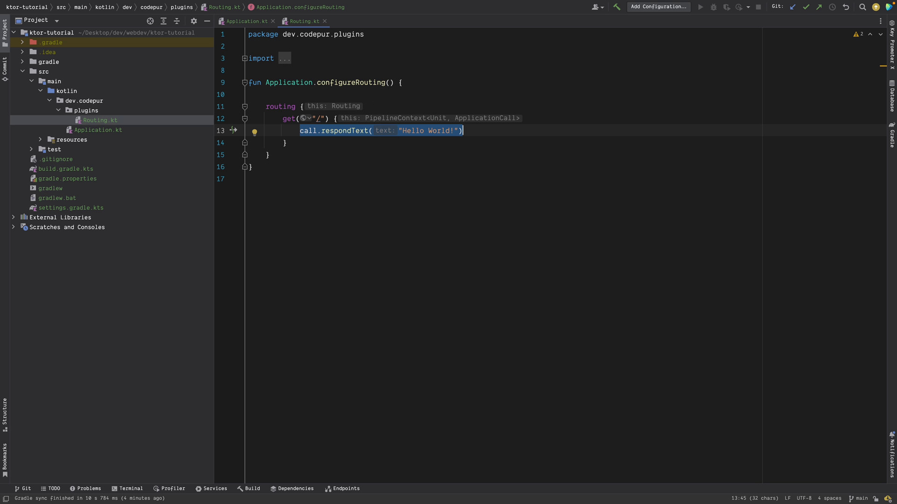
{"action": "mouse_move", "coordinate": [103, 134]}
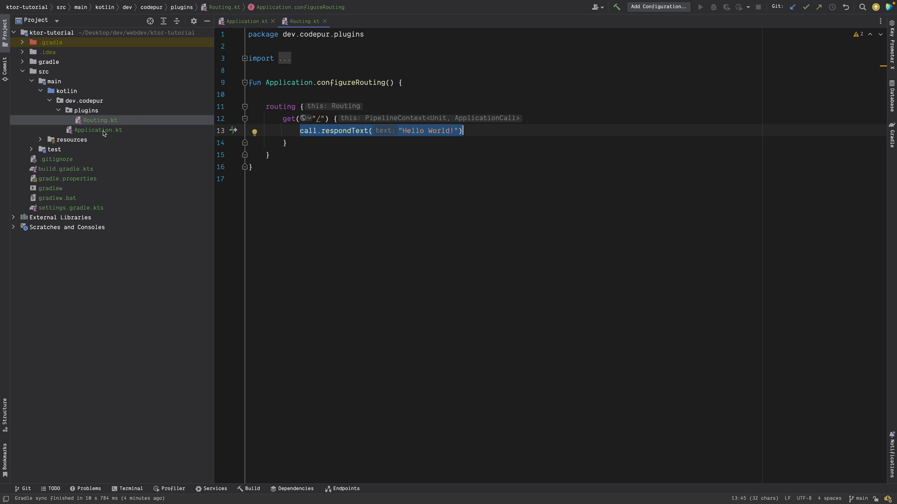
- Run ApplicationKt so the Ktor server responds at 0.0.0.0:8080
{"action": "left_click", "coordinate": [98, 130]}
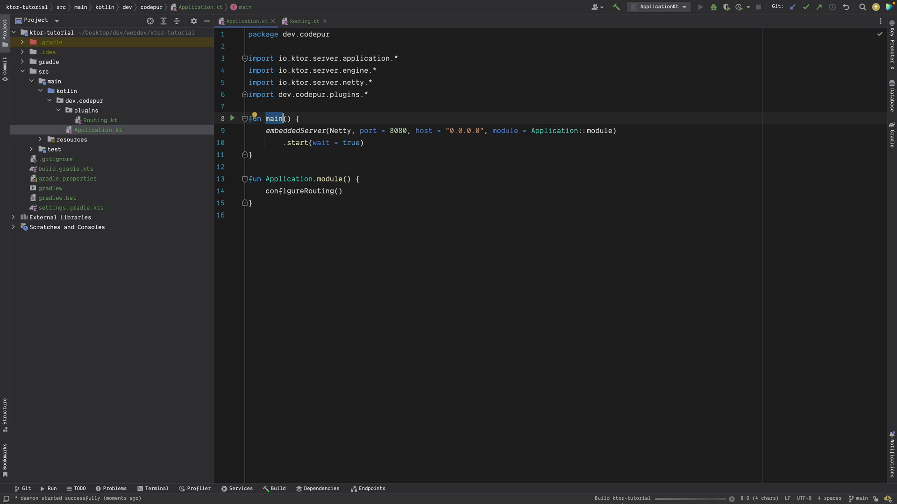
{"action": "left_click", "coordinate": [699, 6]}
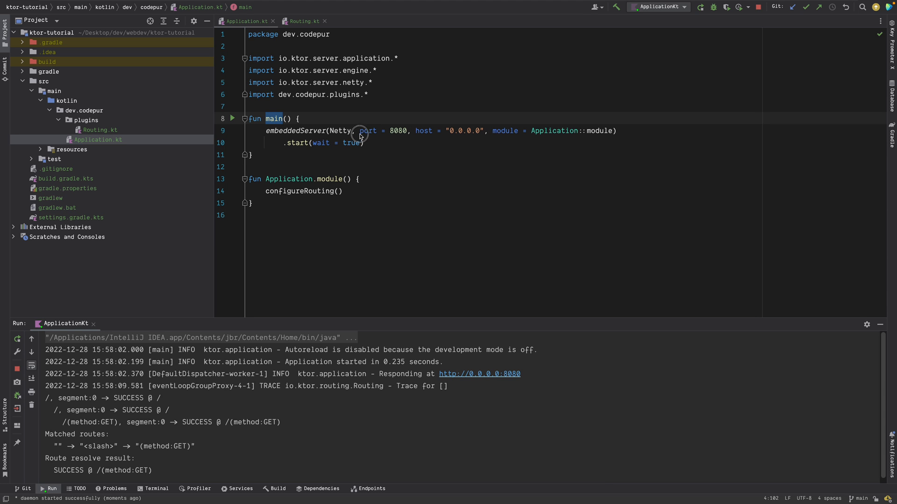
{"action": "mouse_move", "coordinate": [403, 201]}
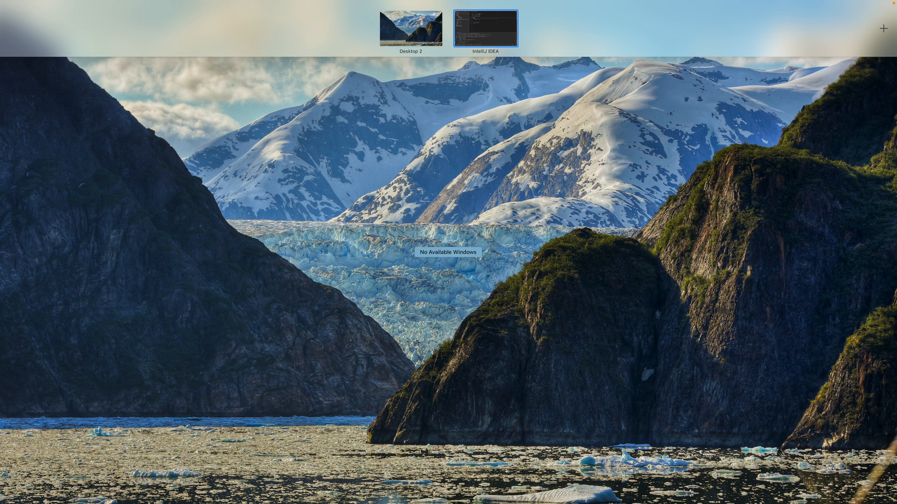
- Visit the desktop space in Mission Control, then return to the IntelliJ IDEA space
{"action": "left_click", "coordinate": [486, 29]}
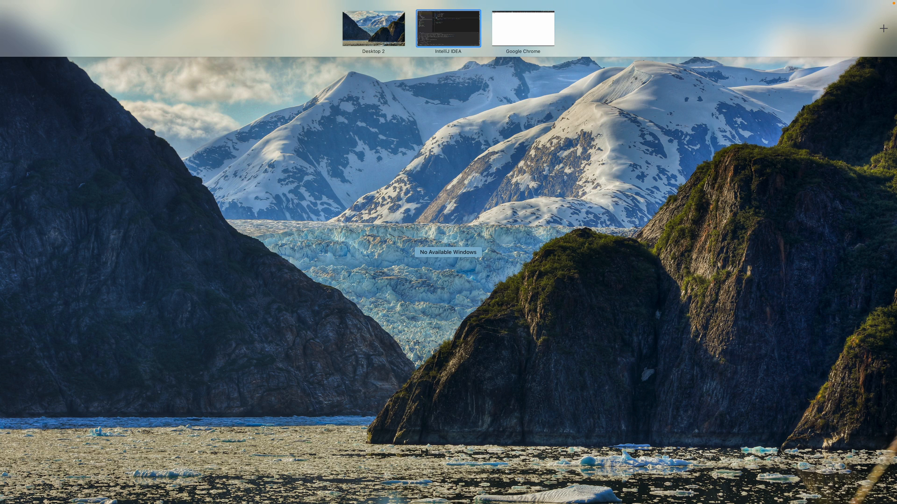
{"action": "left_click", "coordinate": [448, 27]}
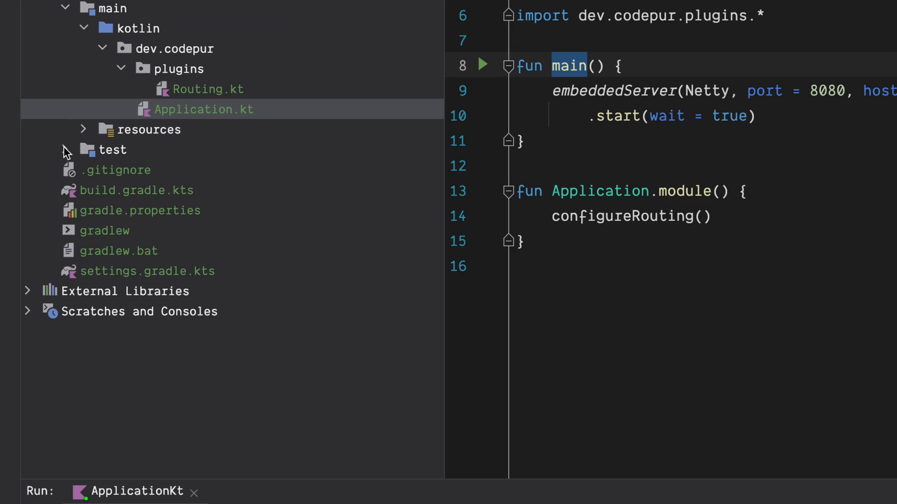
- Expand the test folder and highlight the root request and Hello World! assertion in ApplicationTest.kt
{"action": "double_click", "coordinate": [208, 210]}
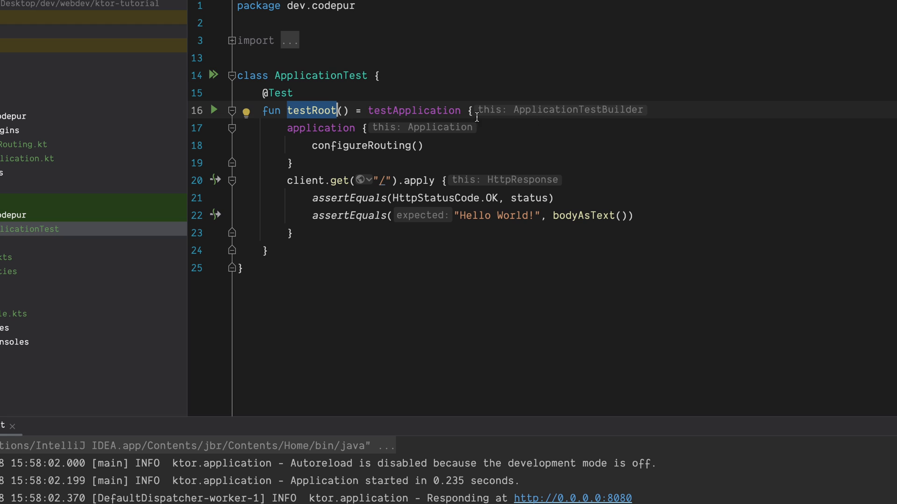
{"action": "mouse_move", "coordinate": [414, 111]}
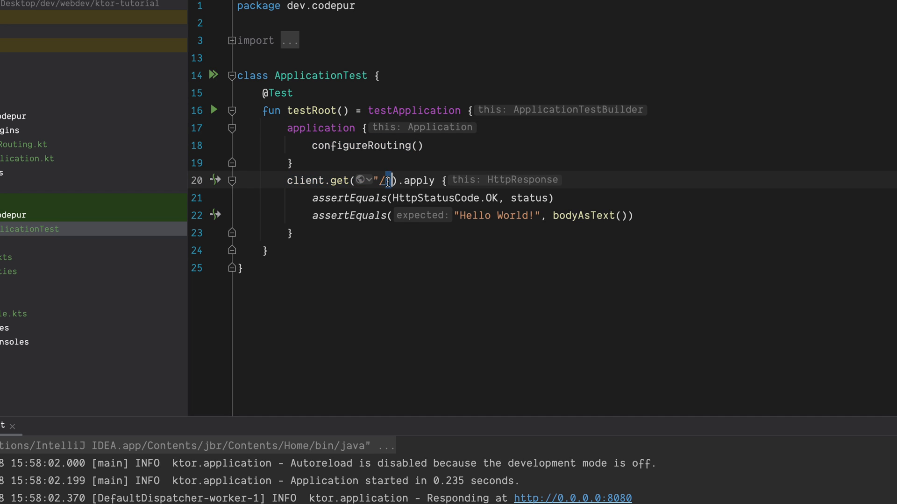
{"action": "double_click", "coordinate": [419, 181]}
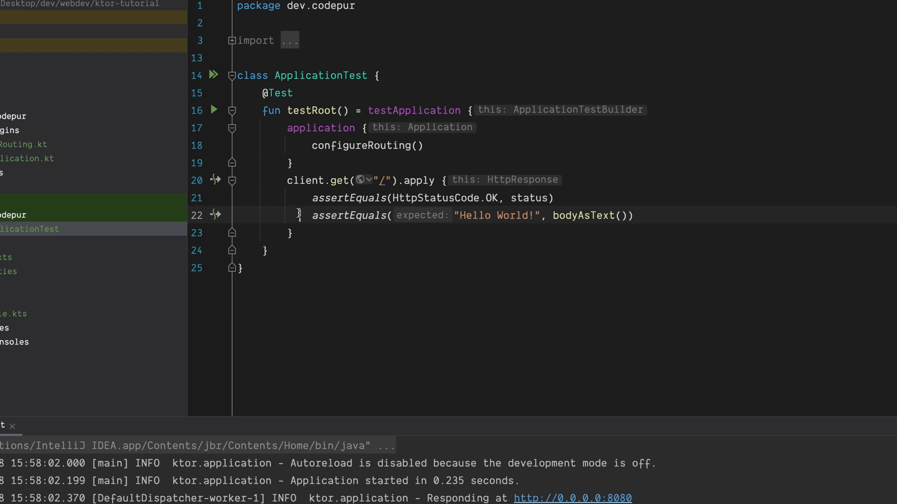
{"action": "left_click_drag", "start_coordinate": [297, 216], "coordinate": [612, 216]}
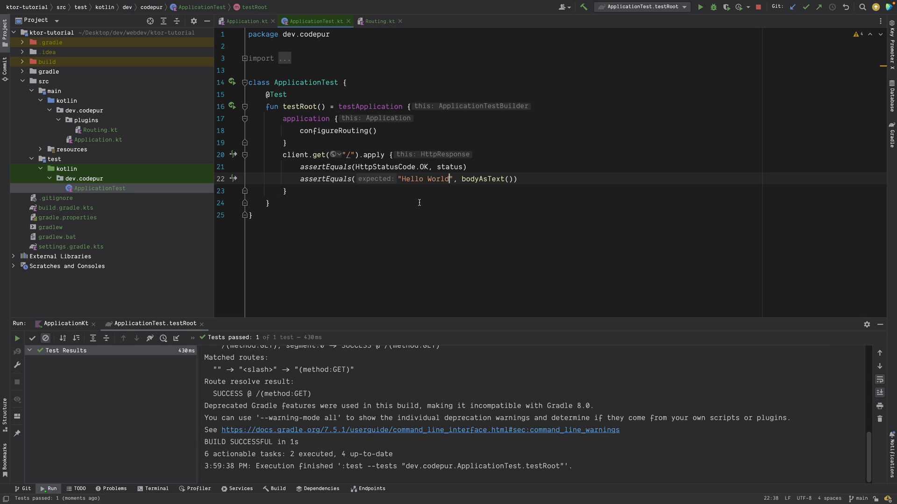
- Rerun testRoot to watch it fail, then restore the expected text to "Hello World!"
{"action": "left_click", "coordinate": [233, 107]}
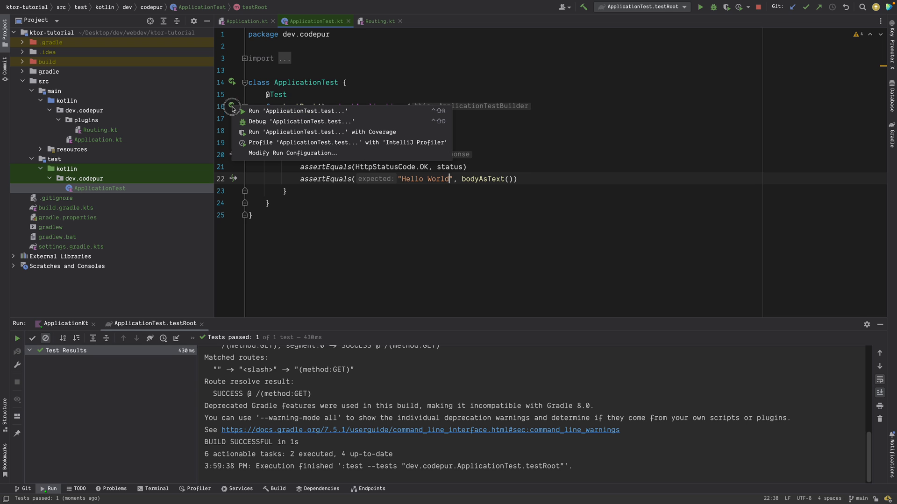
{"action": "left_click", "coordinate": [300, 111]}
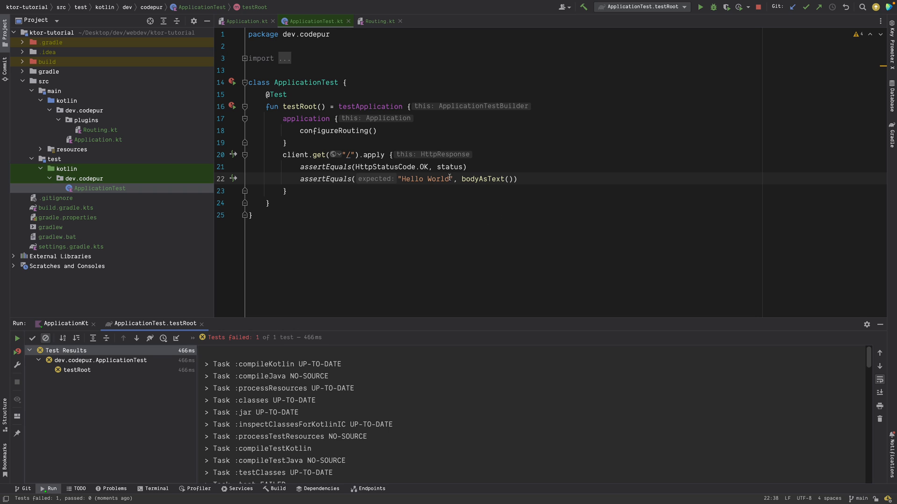
{"action": "type", "text": "!"}
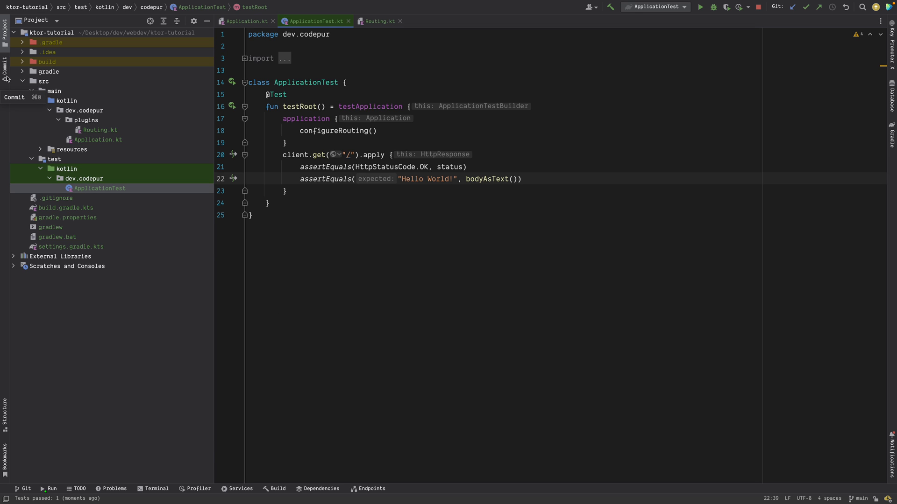
{"action": "mouse_move", "coordinate": [78, 118]}
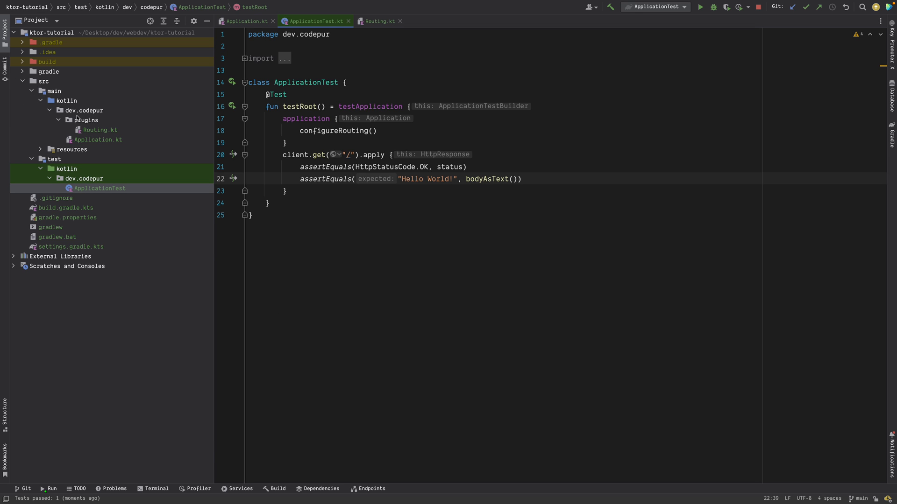